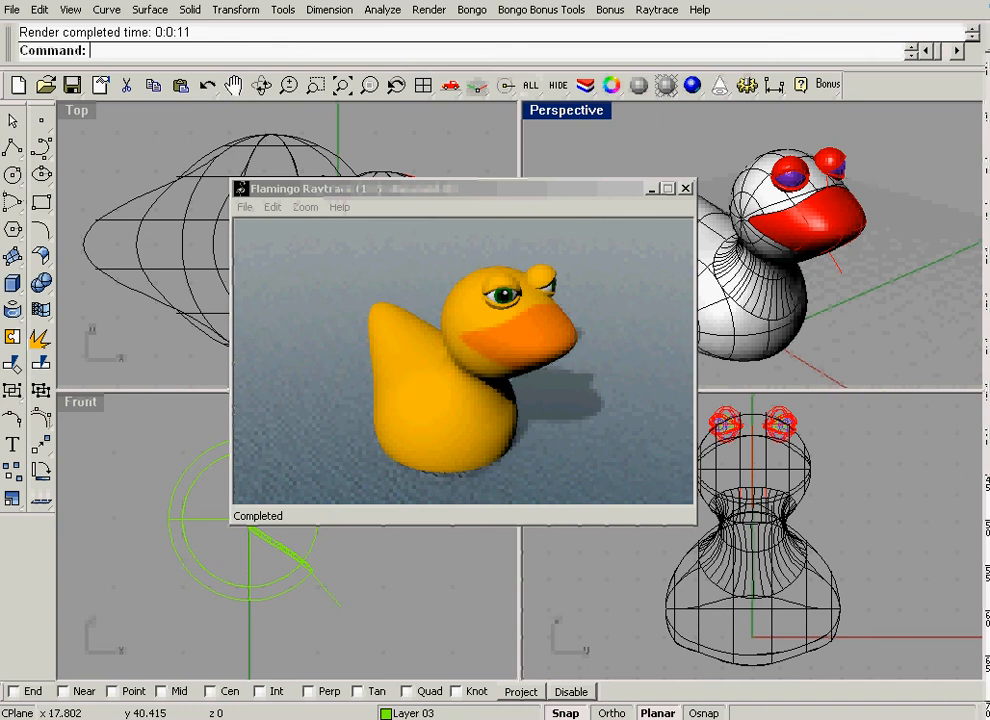
mouse_move(881, 641)
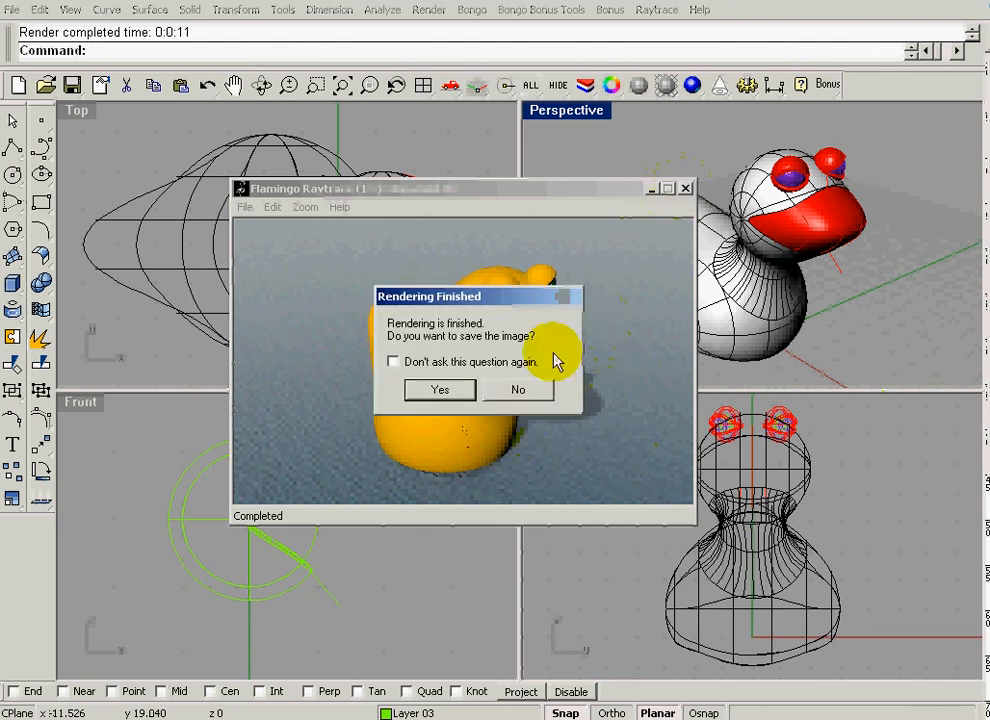
- Discard the finished duck render without saving the image
click(518, 389)
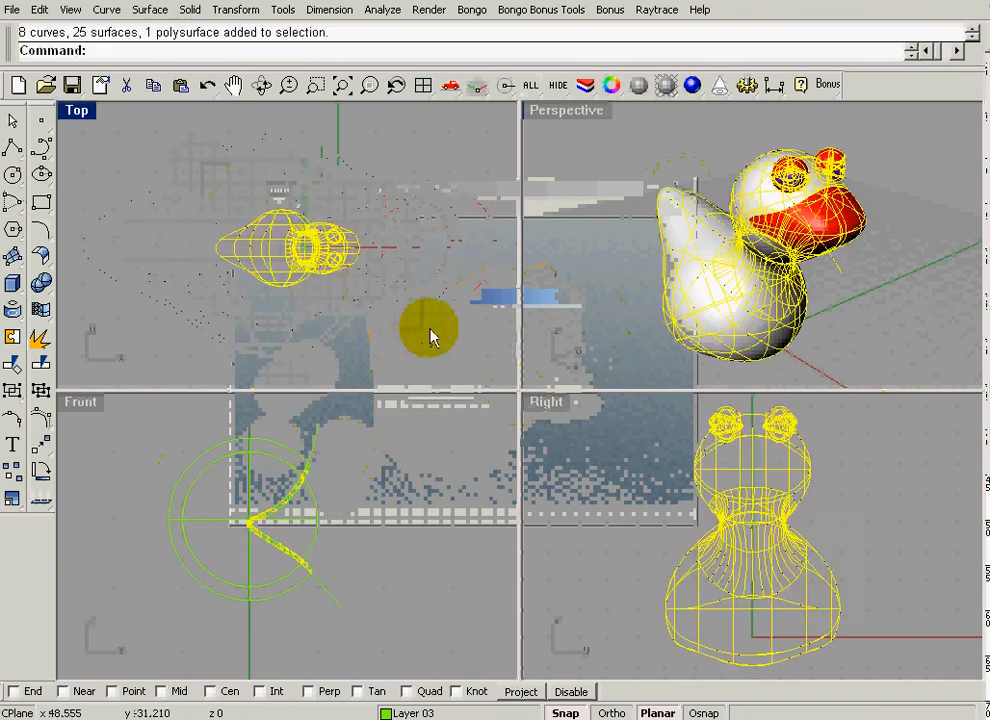
- Delete the old duck model and zoom all views to extents
key(Delete)
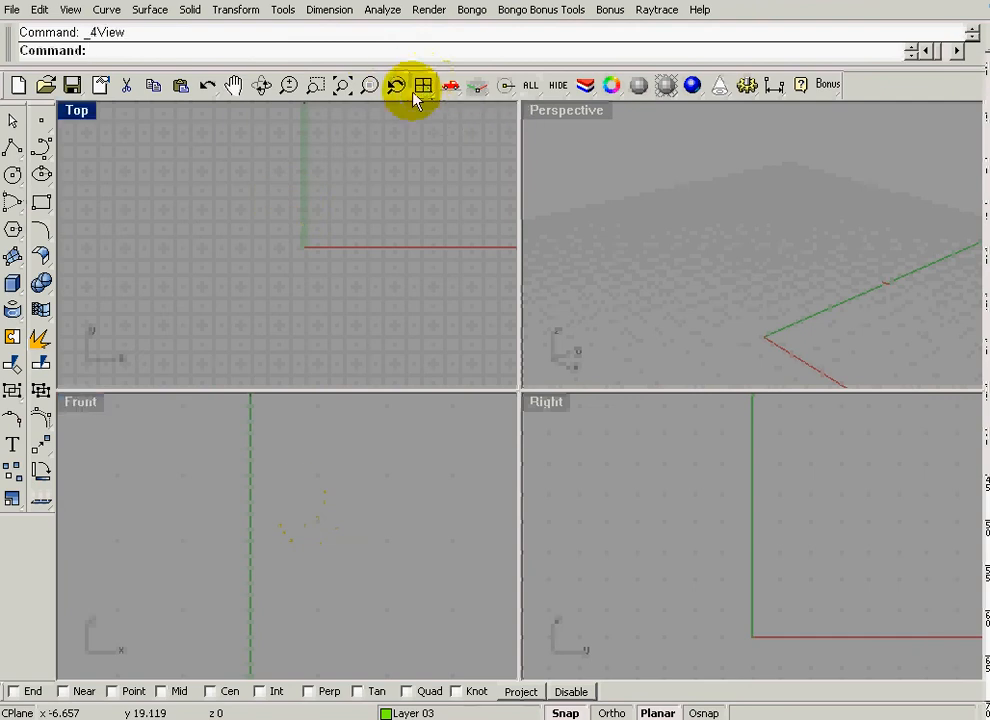
click(344, 85)
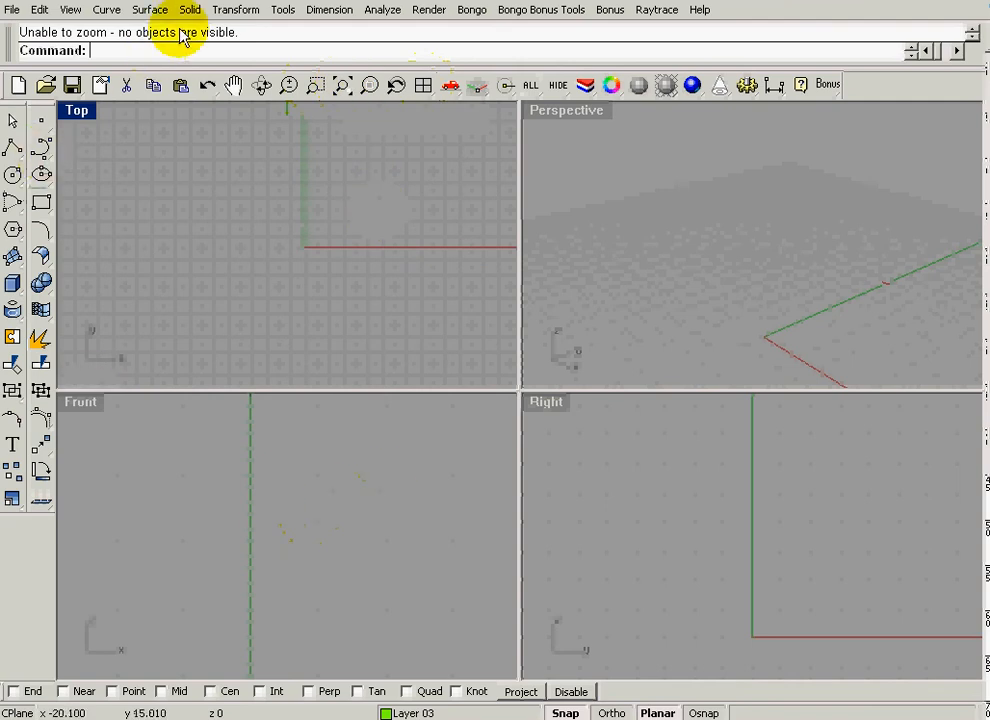
- Create a radius-10 sphere at the origin with Sphere Center, Radius
click(189, 9)
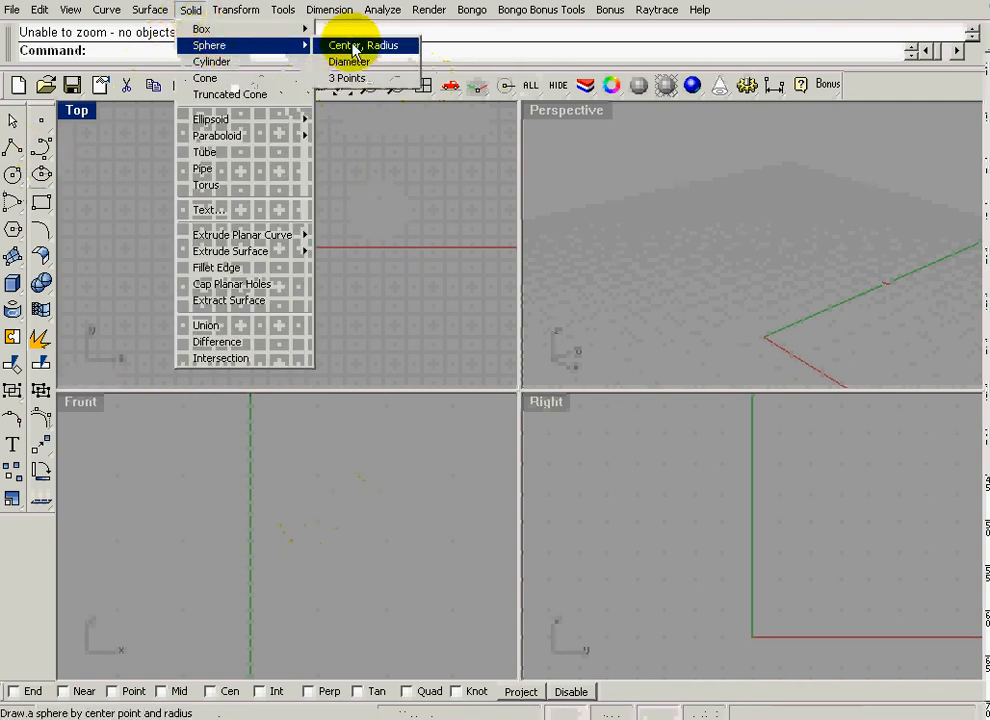
click(366, 45)
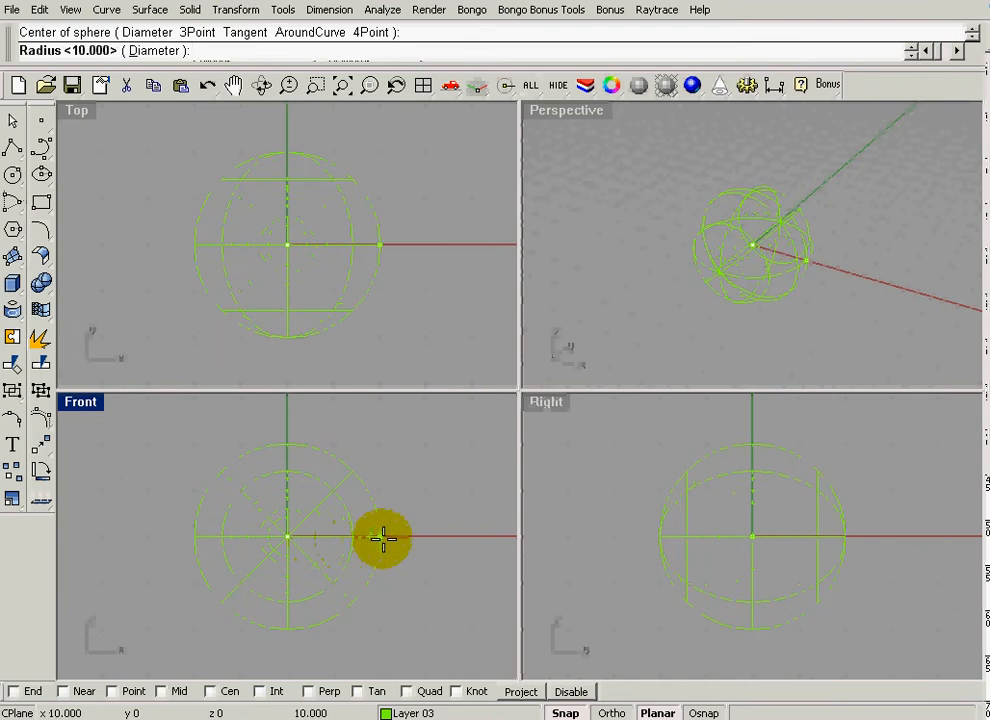
mouse_move(370, 535)
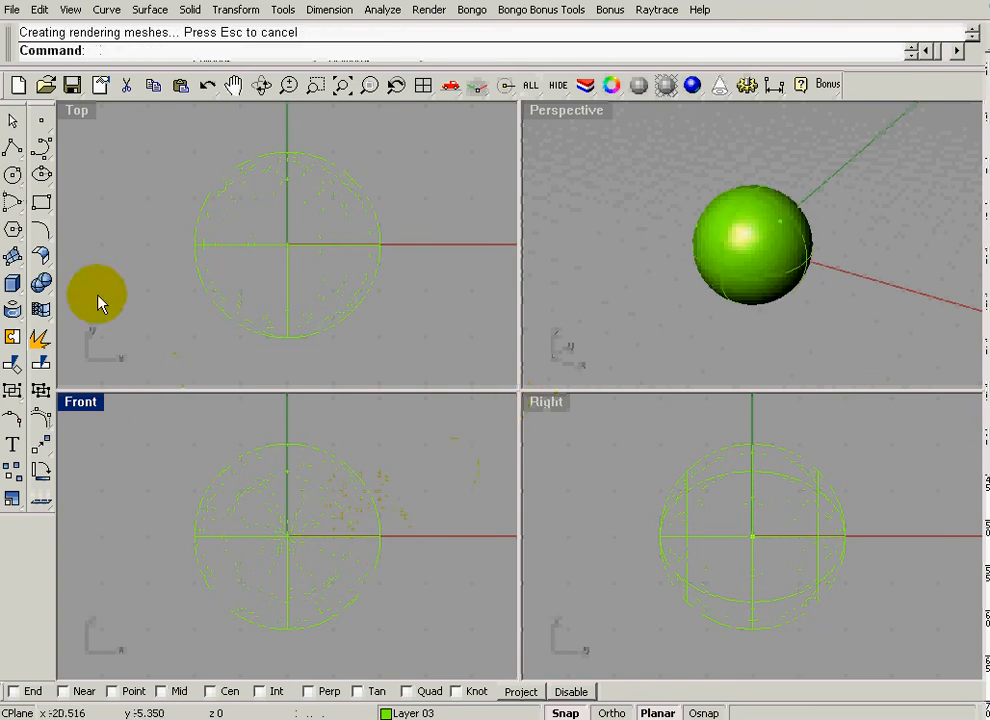
mouse_move(330, 538)
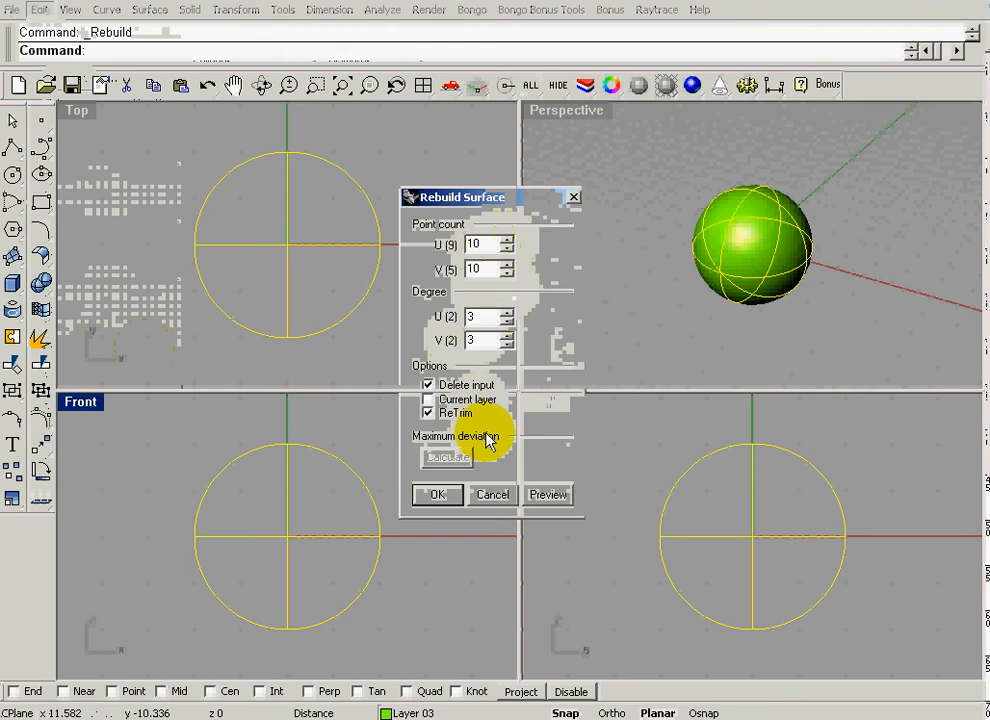
- Rebuild the sphere with 10 points in U and V at degree 3
click(436, 494)
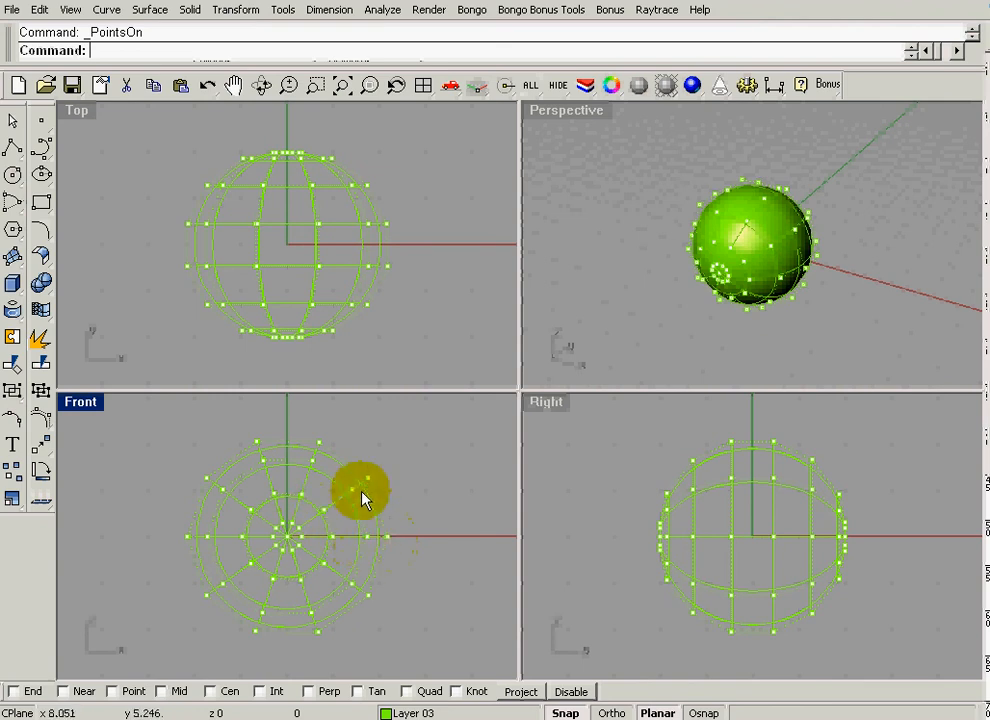
mouse_move(385, 550)
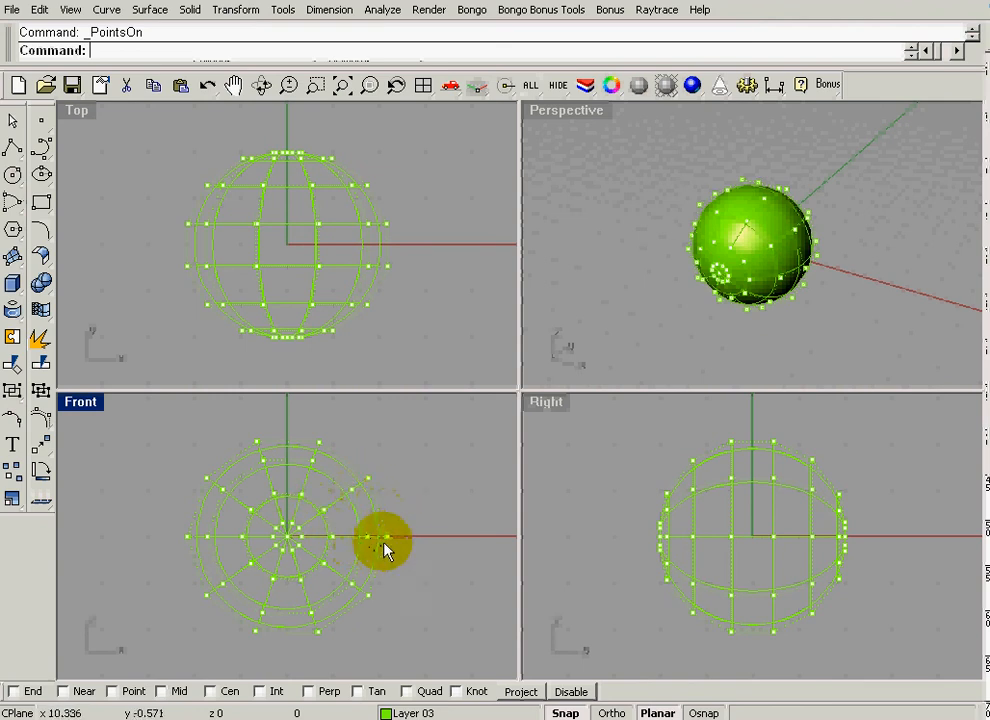
mouse_move(370, 530)
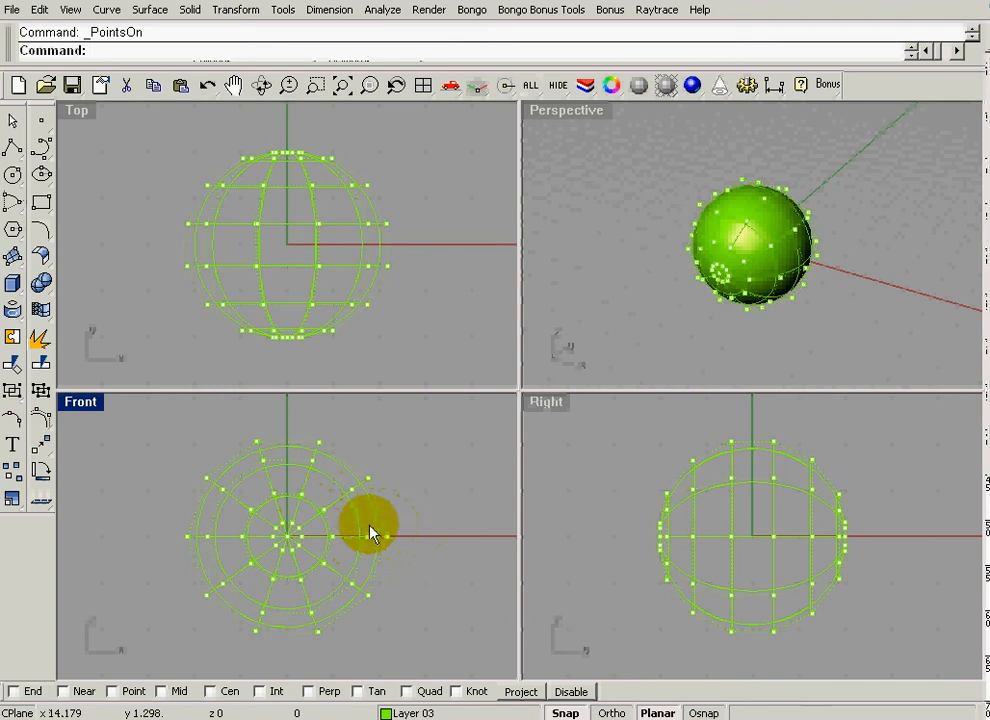
- Drag the sphere's right-side control points outward to form an egg-shaped head
click(375, 533)
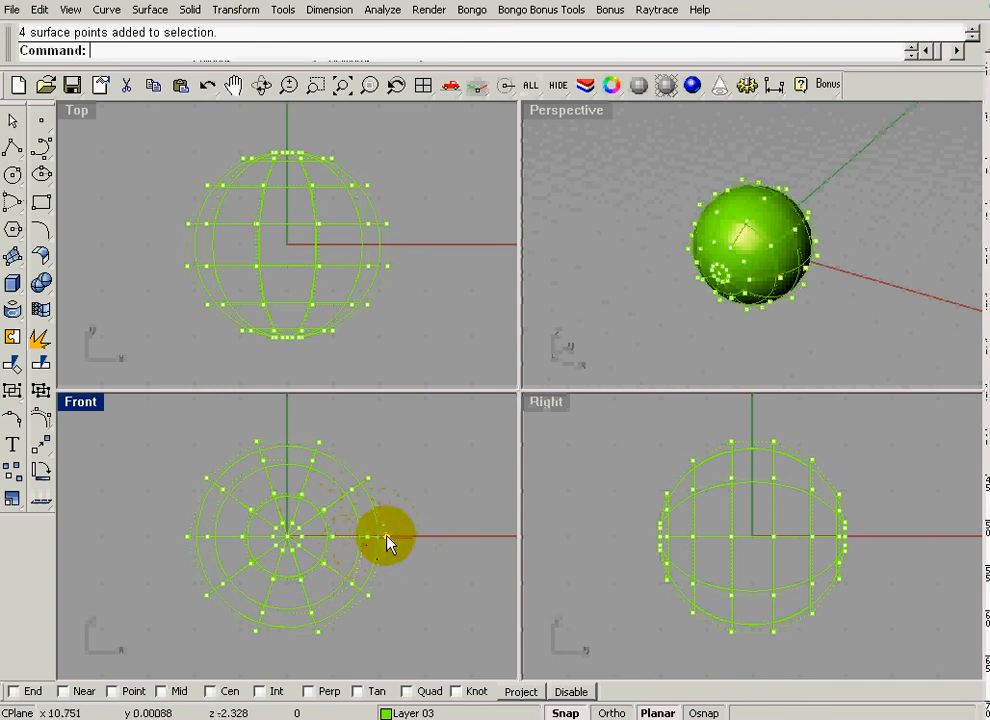
drag(388, 538, 447, 535)
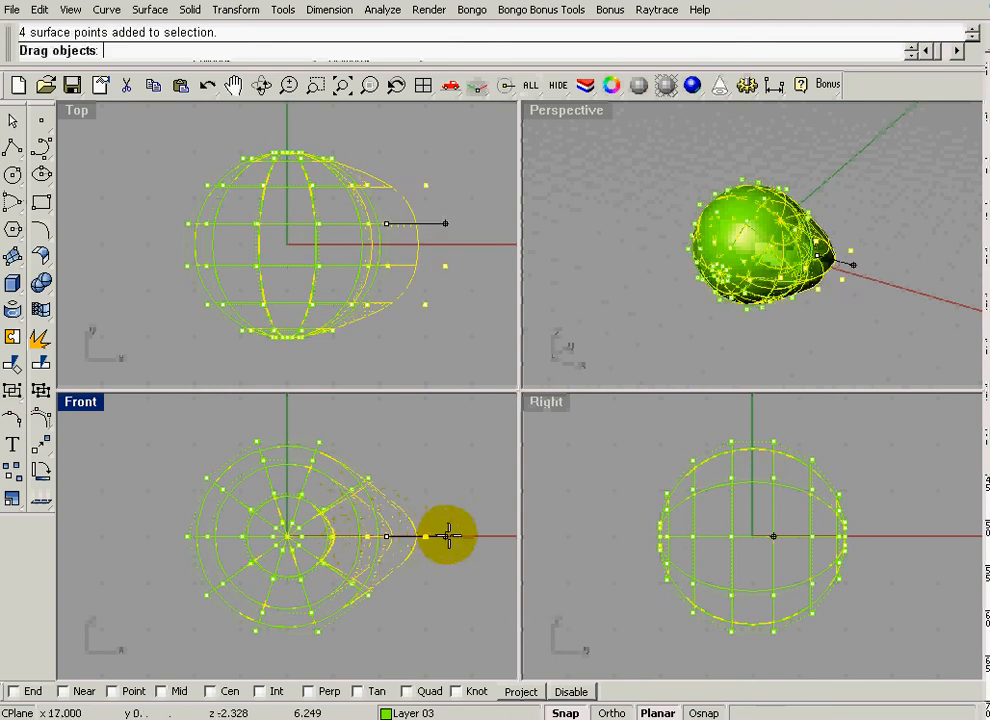
drag(448, 535, 475, 540)
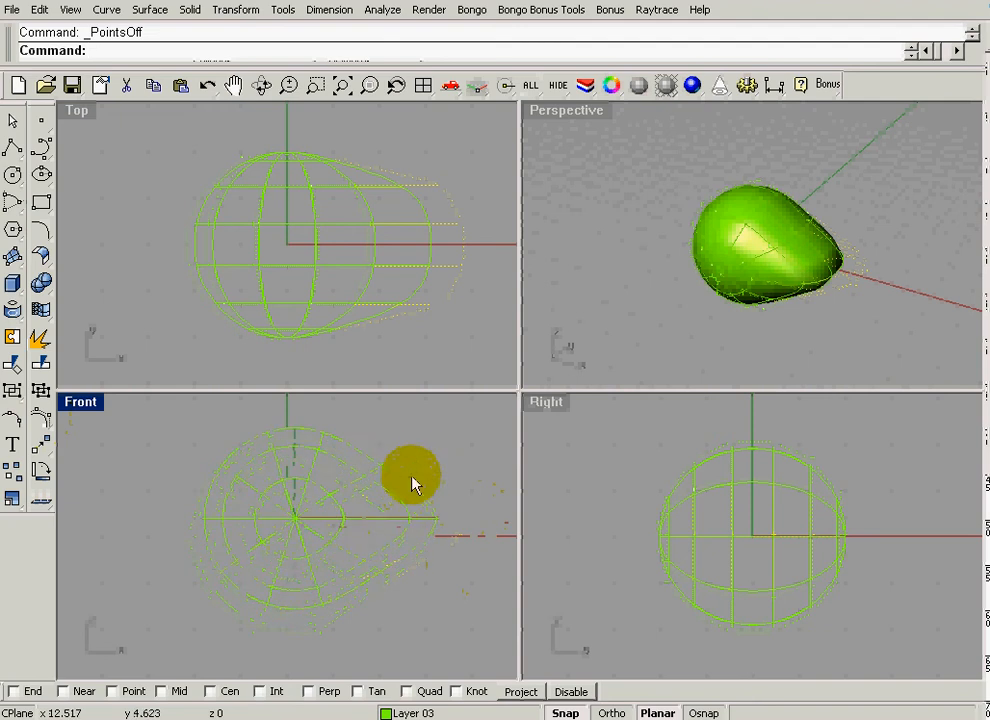
drag(415, 485, 387, 535)
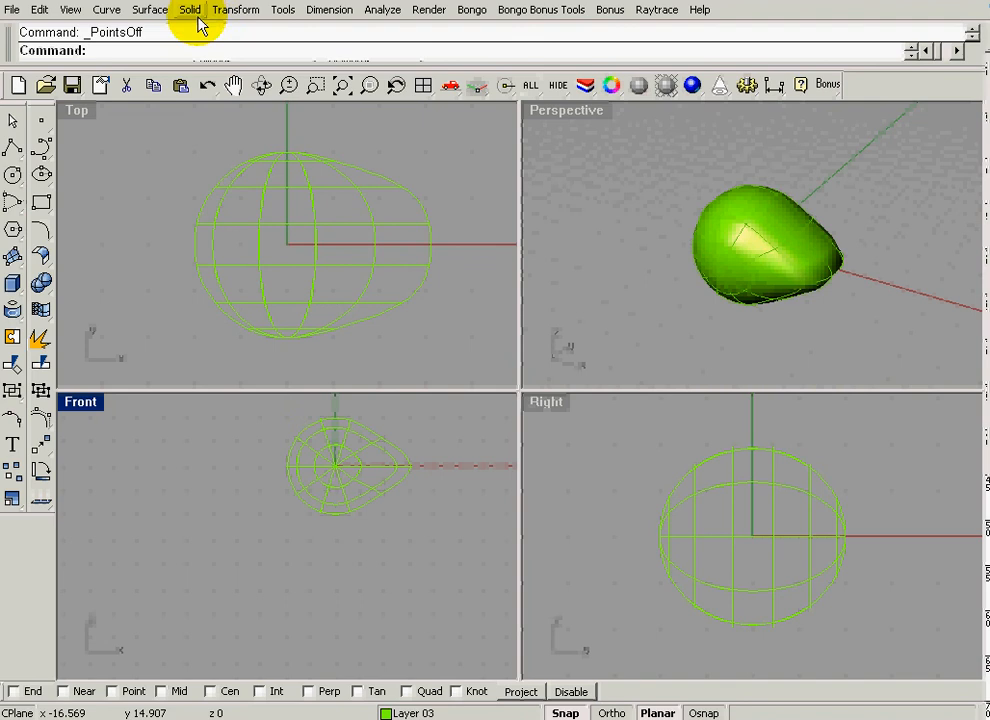
- Add a larger sphere below-left of the head and rebuild it with 10 x 10 points
click(190, 9)
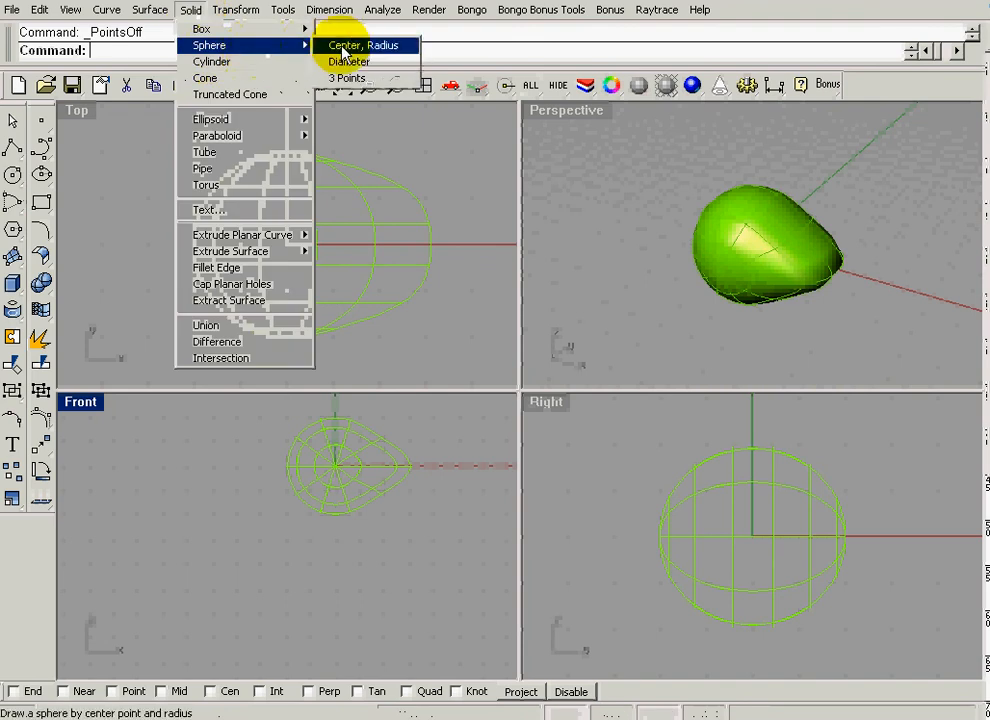
click(366, 45)
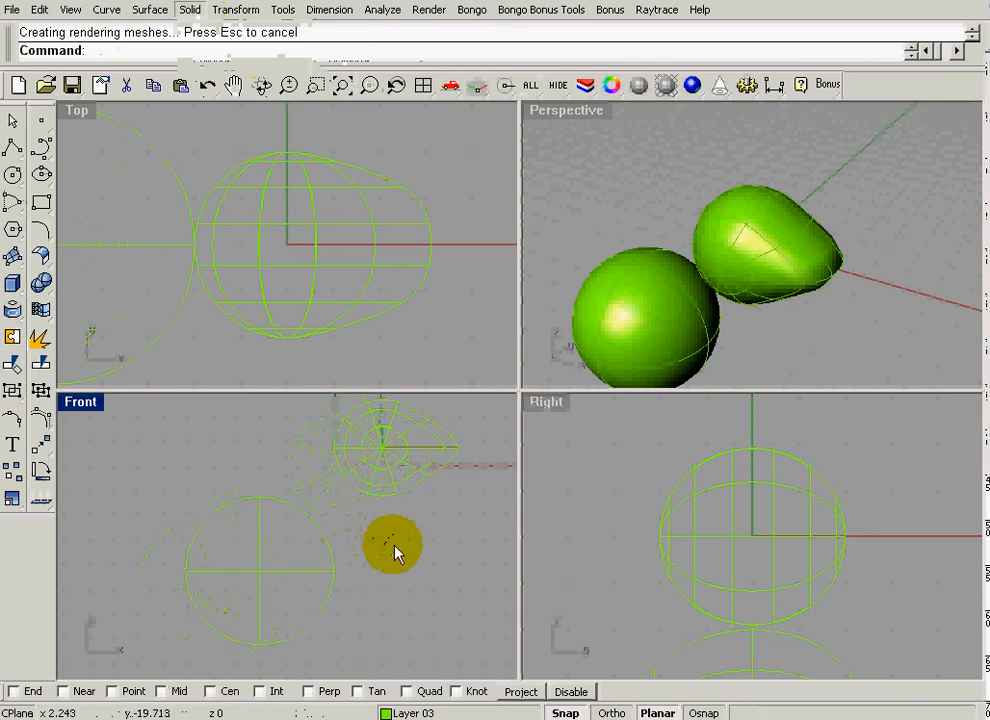
click(40, 9)
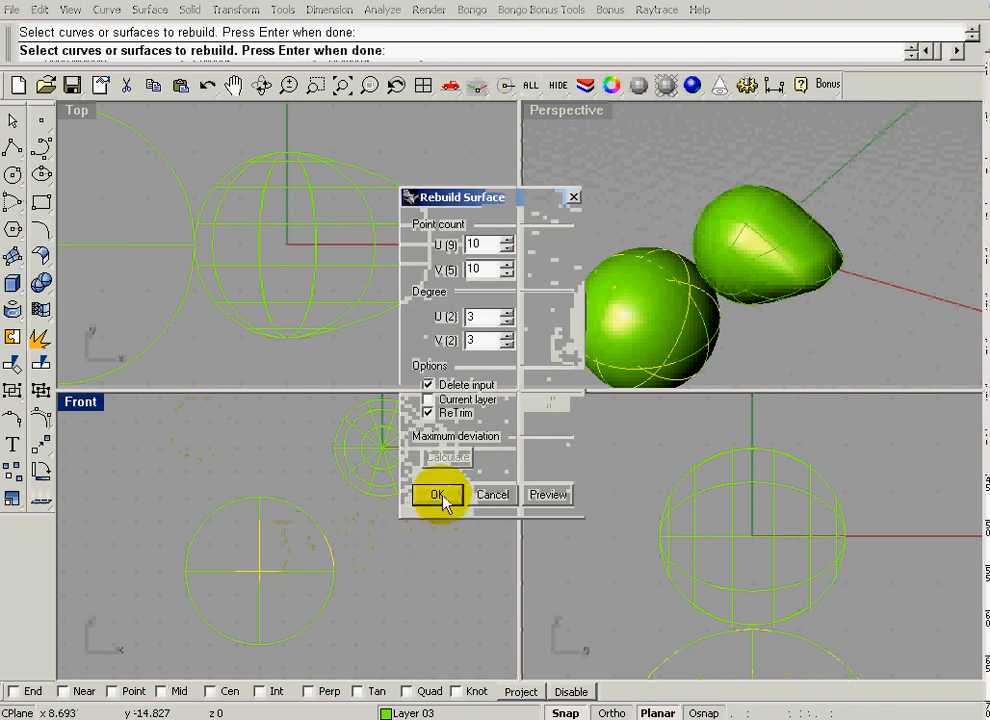
click(438, 495)
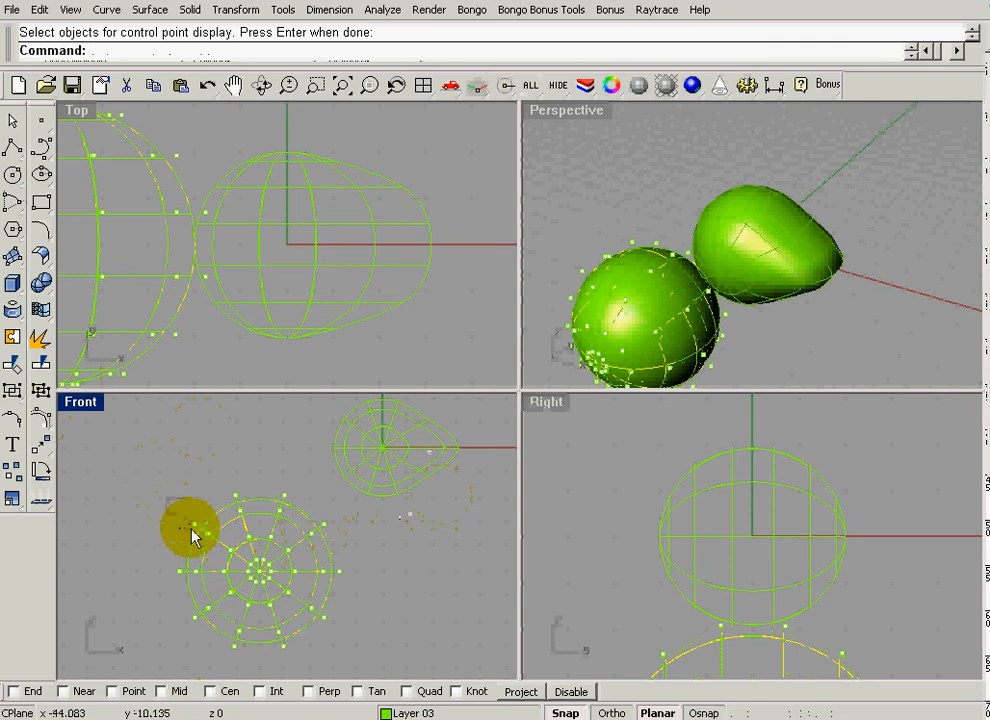
- Pull the lower sphere's left control points up and out into a tailed pear shape
click(190, 535)
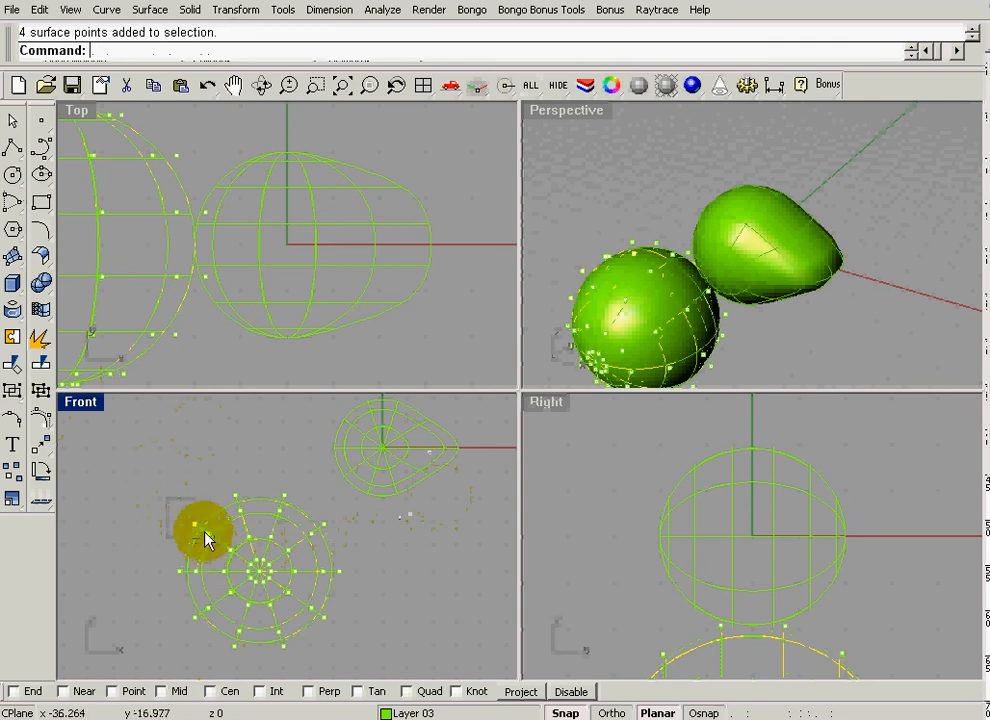
drag(205, 535, 105, 447)
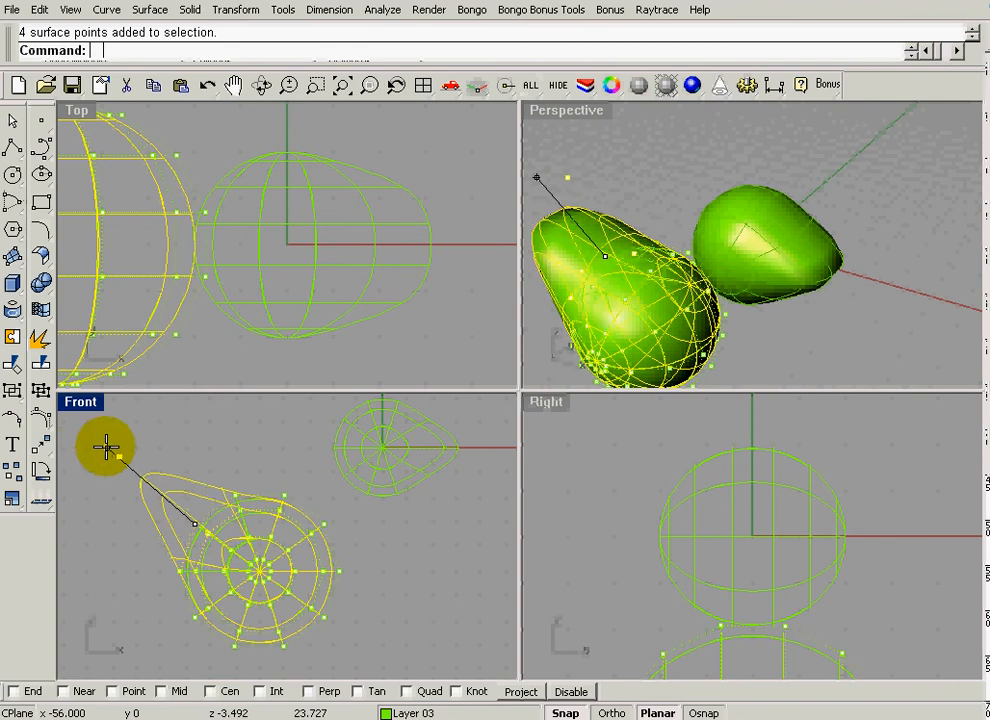
drag(105, 447, 88, 455)
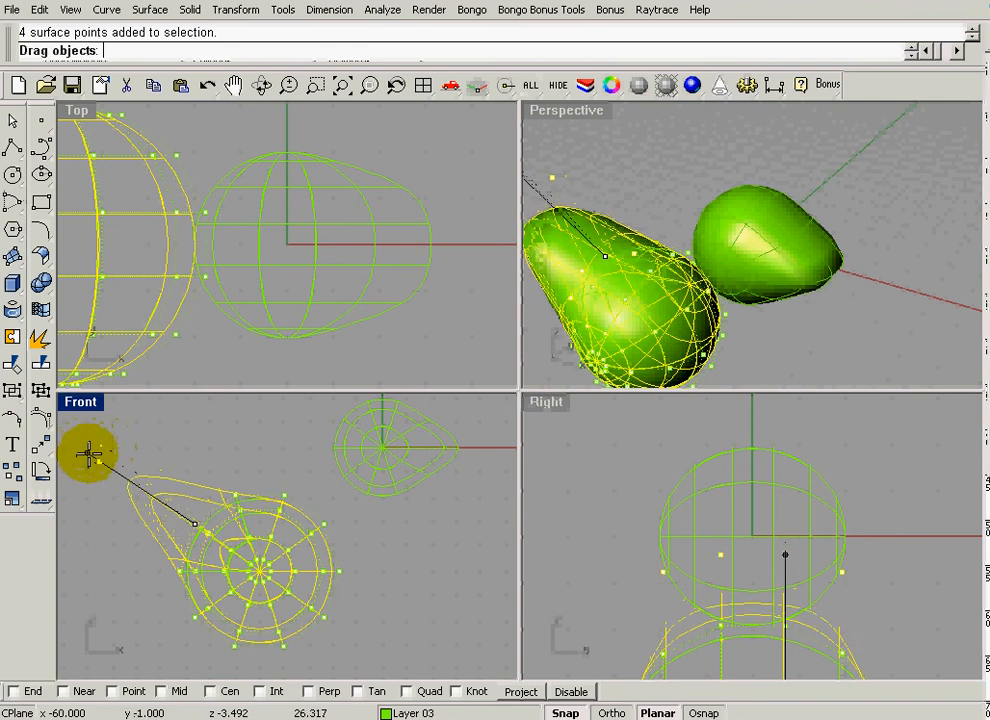
drag(88, 455, 210, 463)
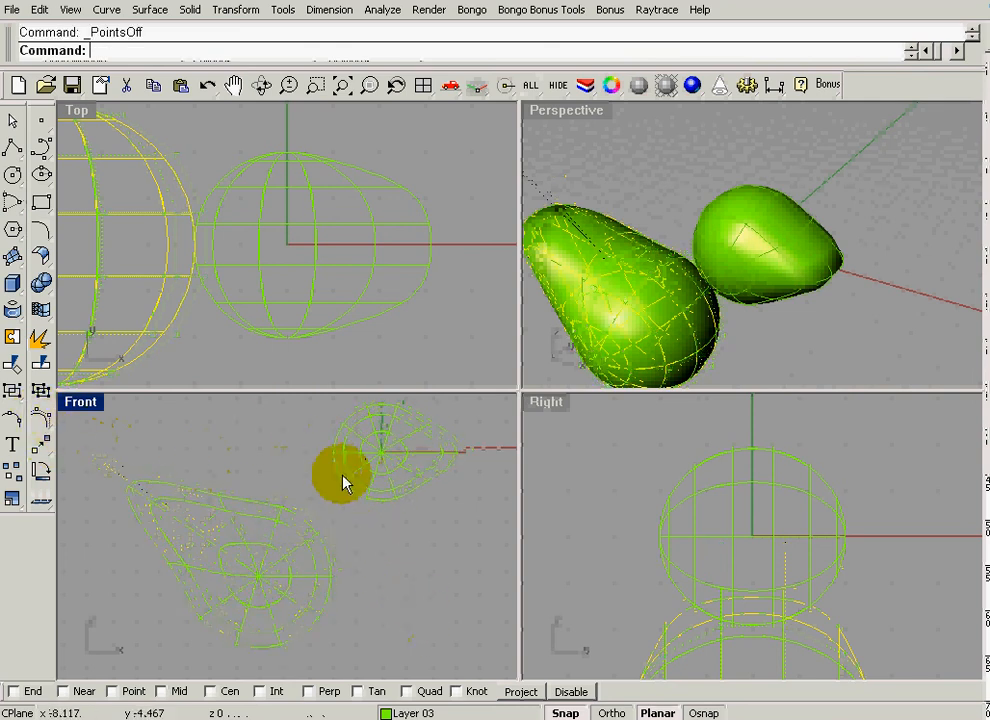
- Slide the pear-shaped body right so it sits beneath the head
drag(343, 478, 262, 585)
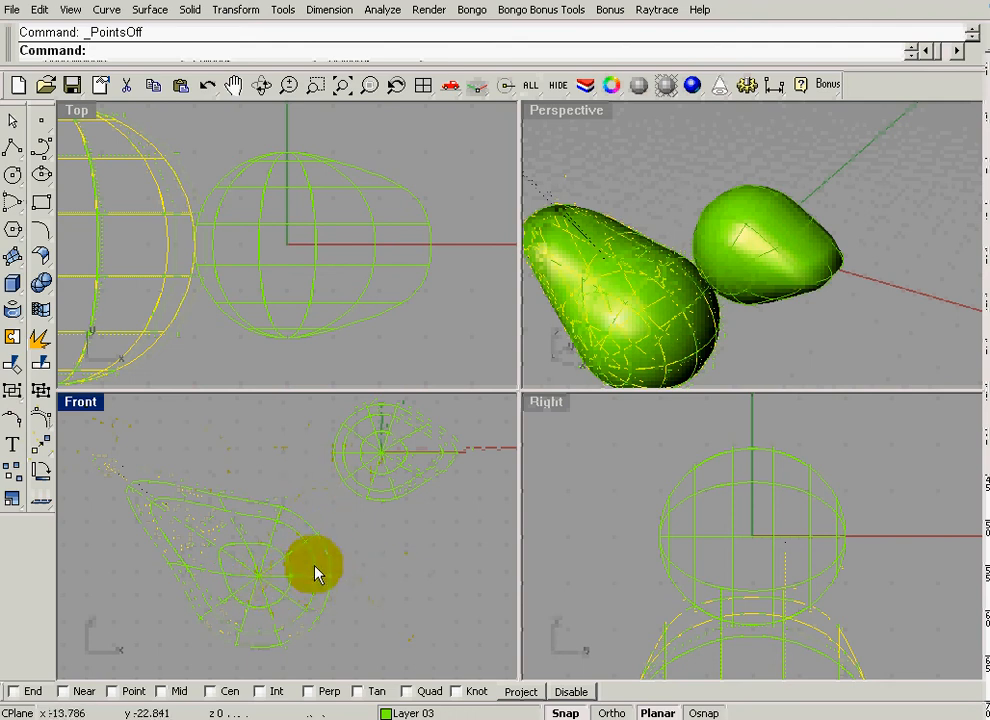
drag(315, 570, 318, 578)
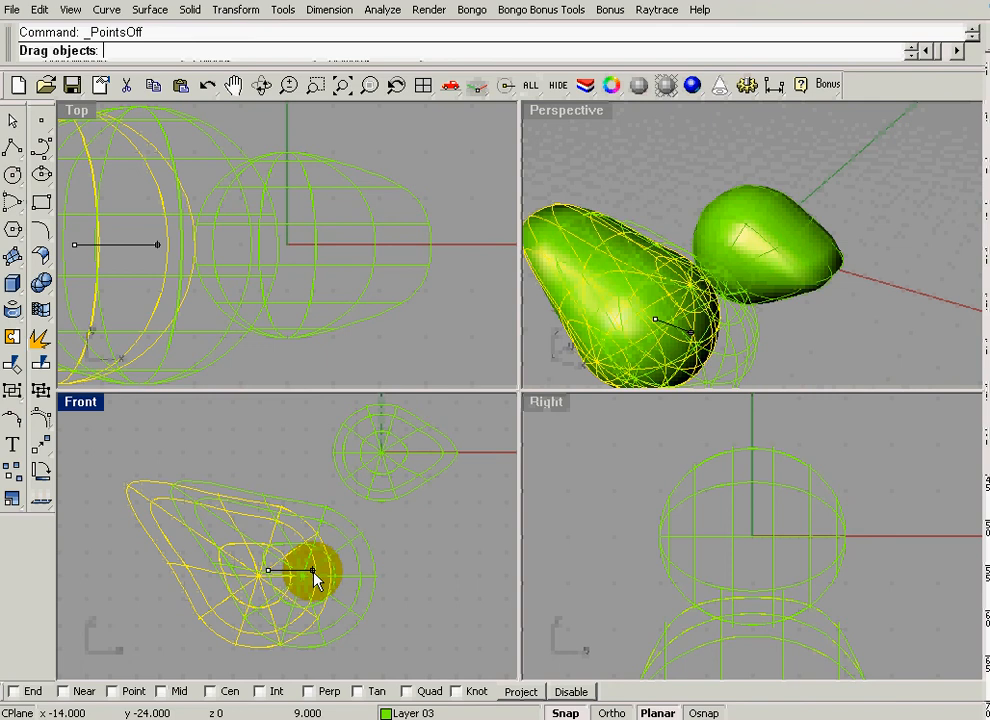
drag(315, 578, 405, 560)
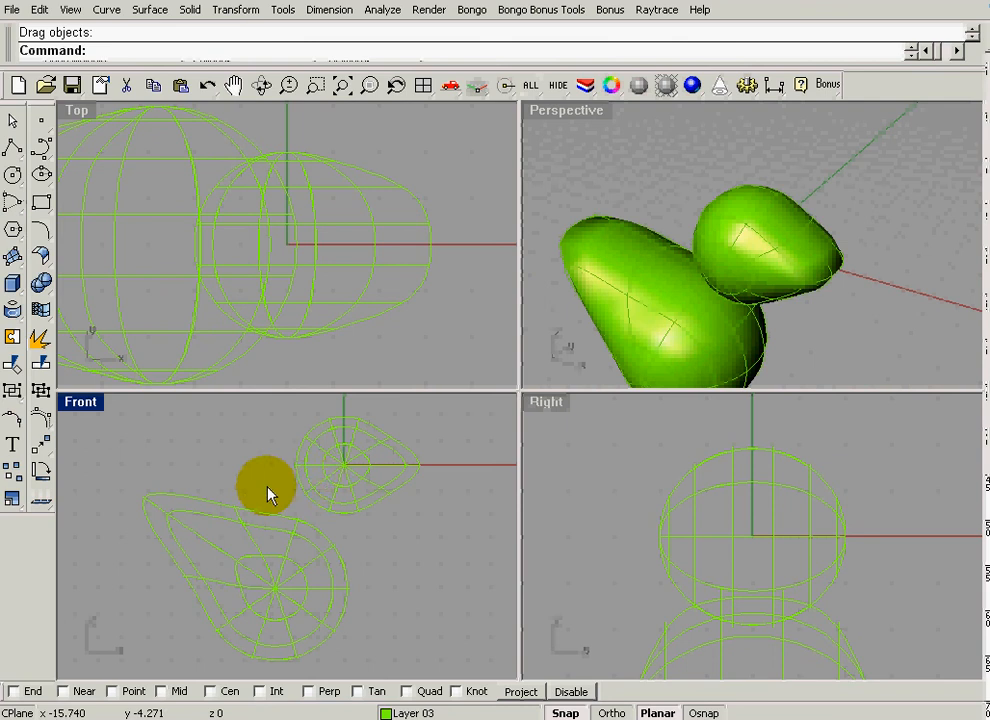
drag(267, 488, 285, 527)
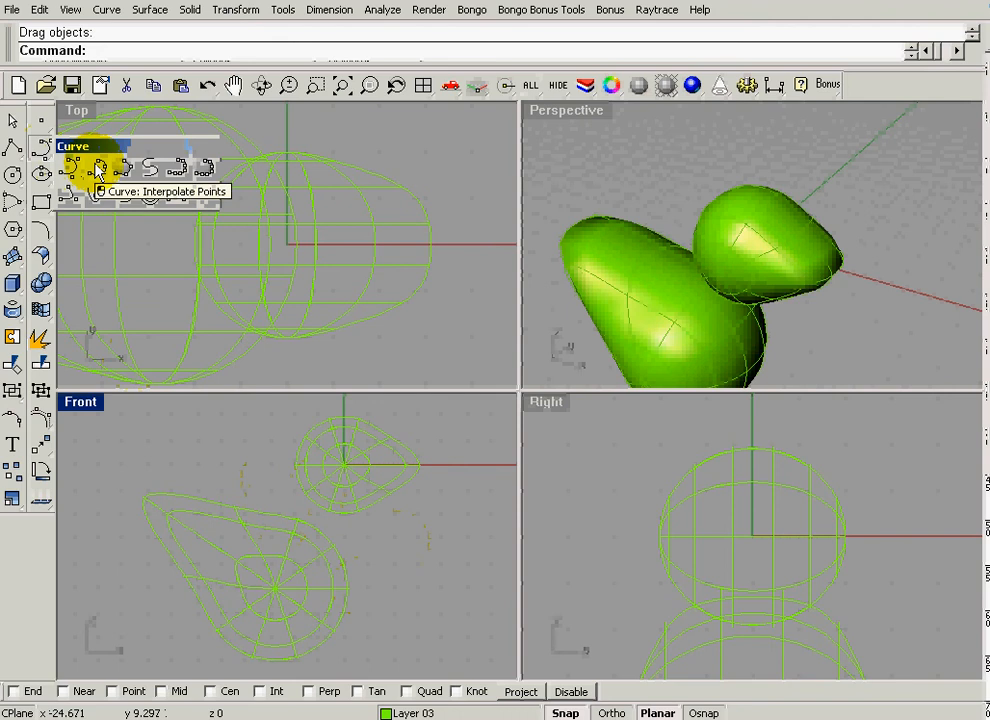
- Draw interpolated curves through the neck where the head meets the body
click(98, 165)
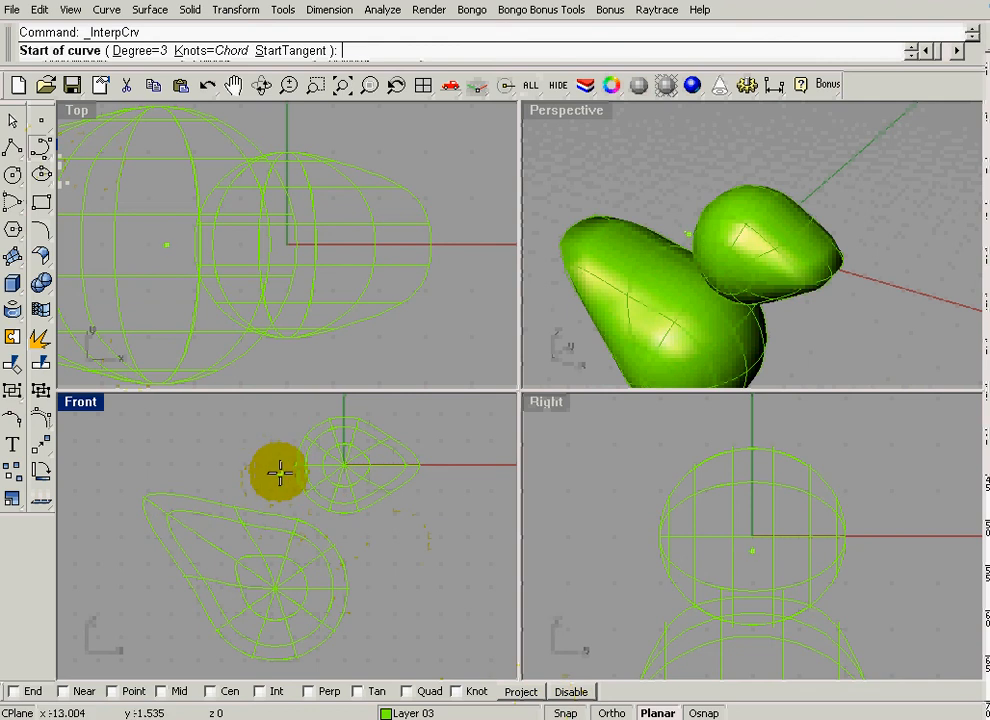
click(280, 471)
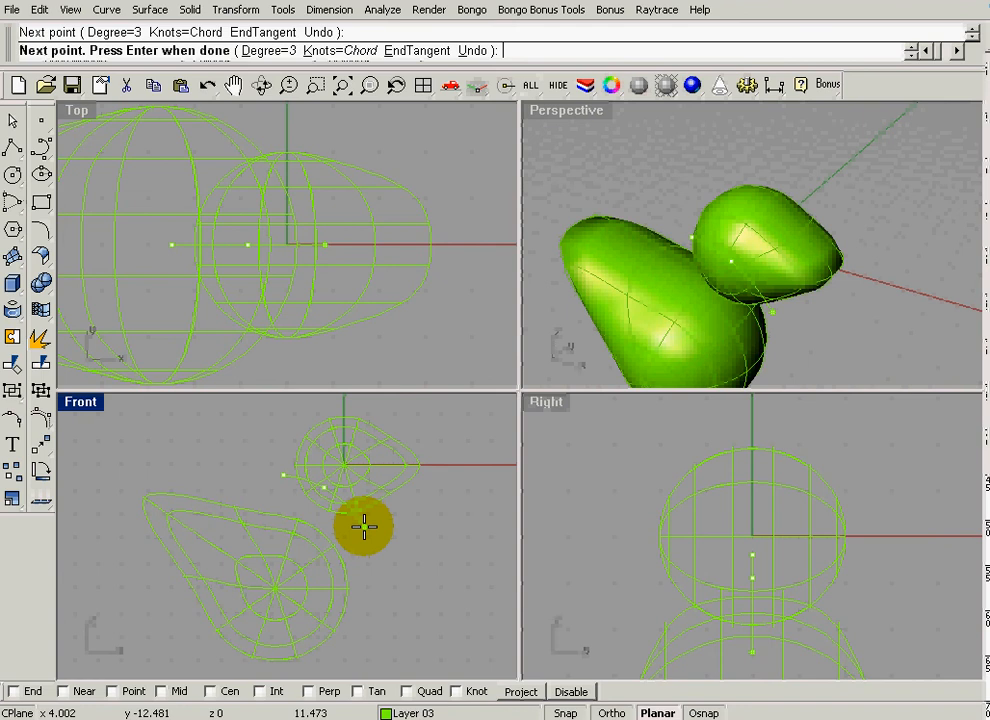
click(363, 527)
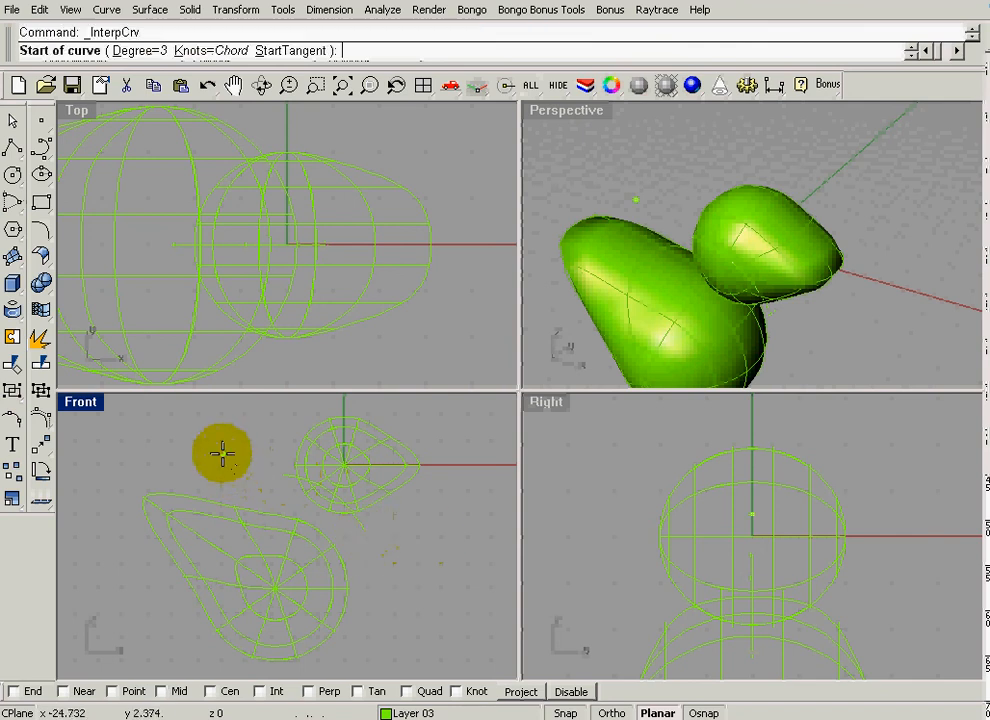
mouse_move(280, 505)
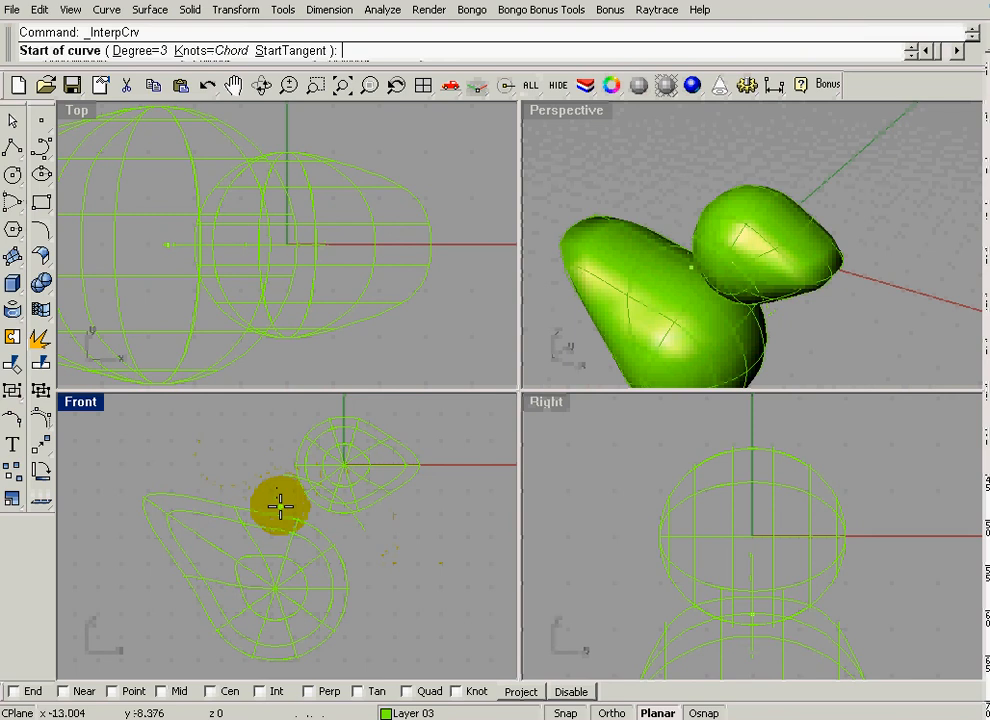
click(278, 503)
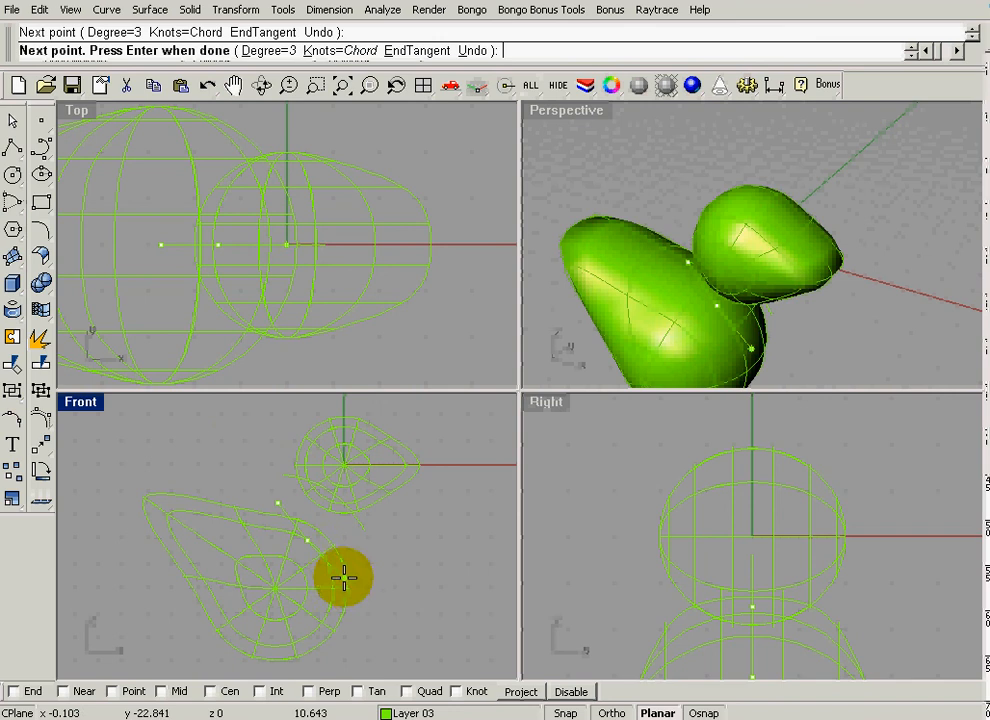
mouse_move(332, 592)
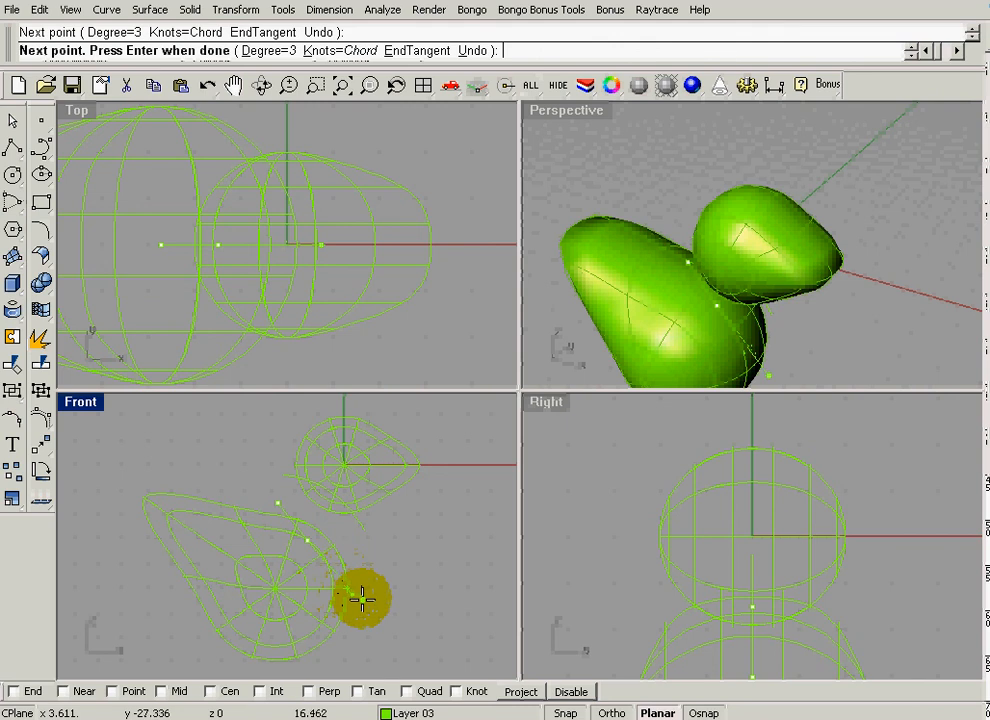
click(362, 598)
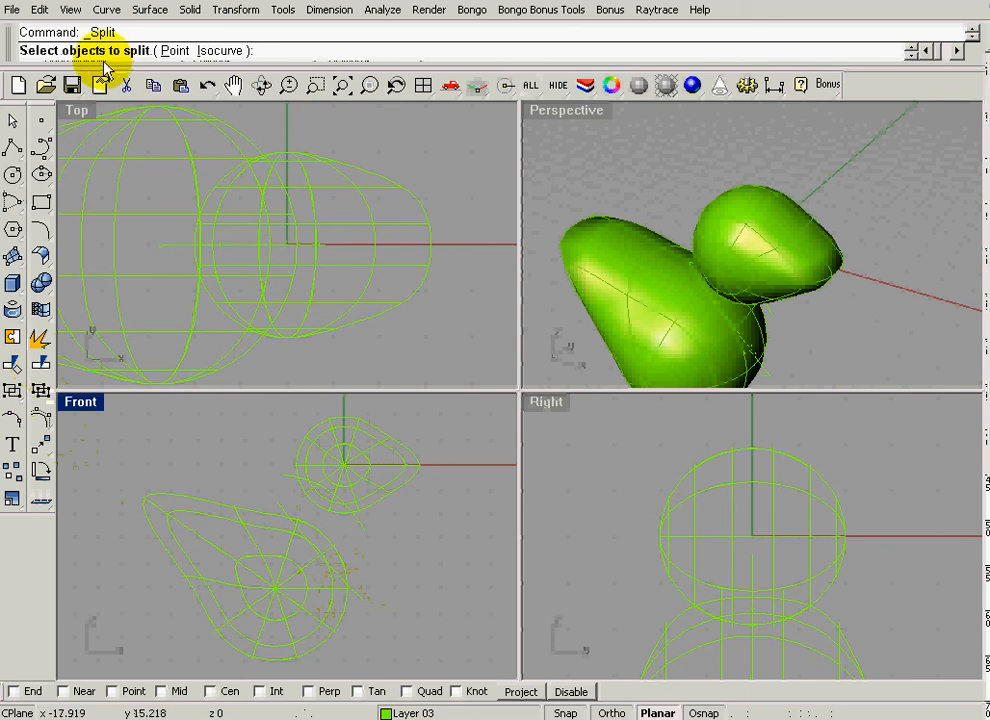
- Select the body and head as the objects to split along the neck curves
click(275, 595)
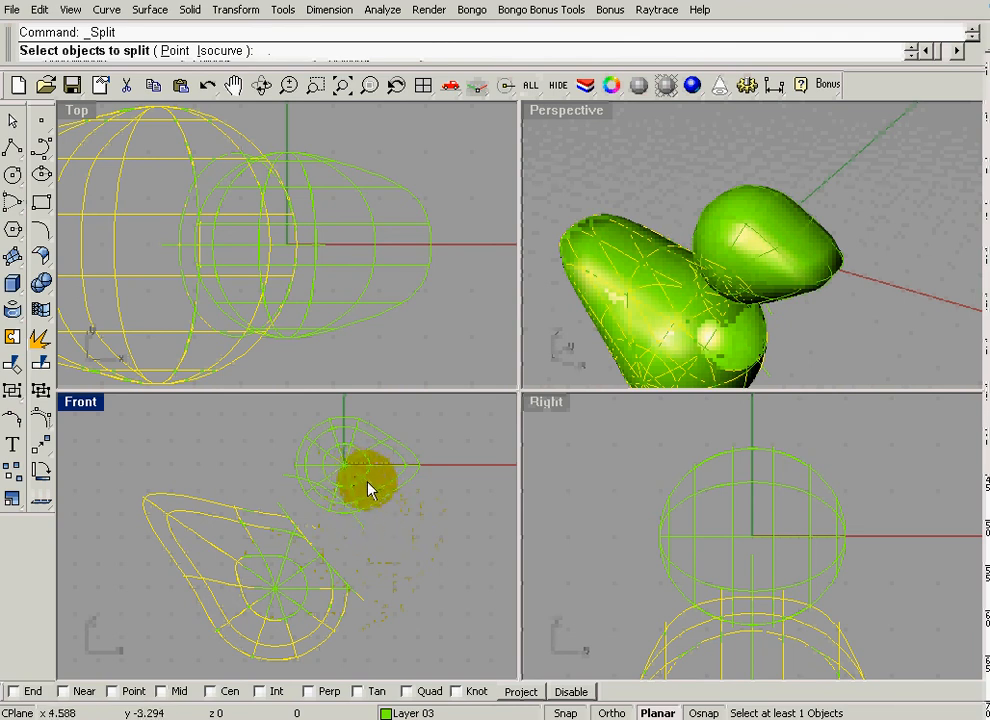
click(368, 488)
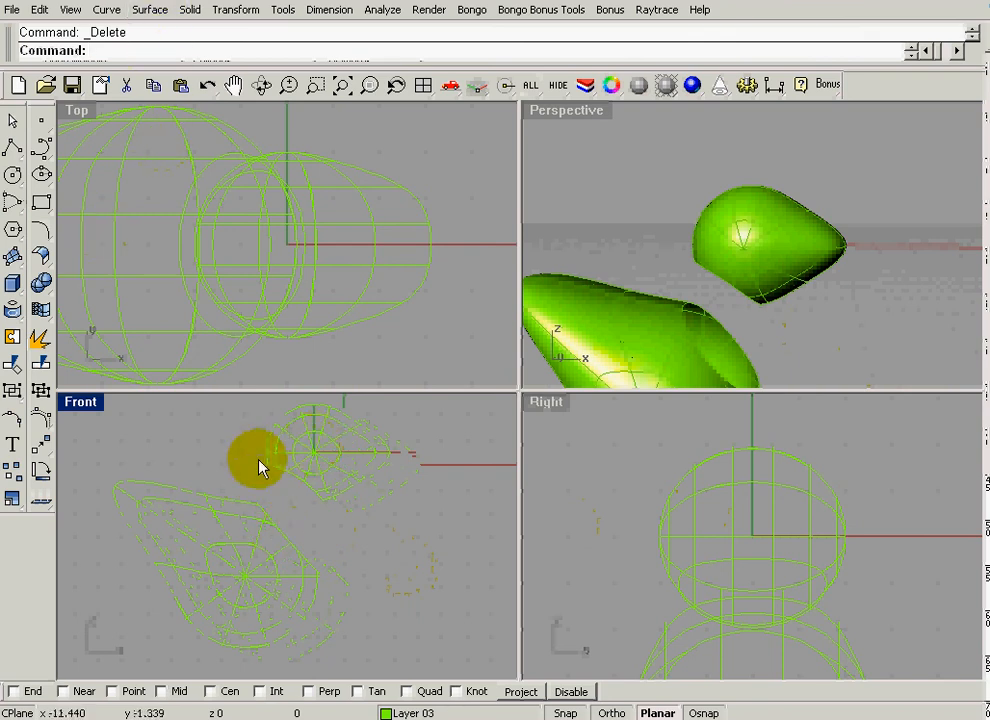
- Blend the head's open edge into the body's open edge, creating the neck surface
click(150, 9)
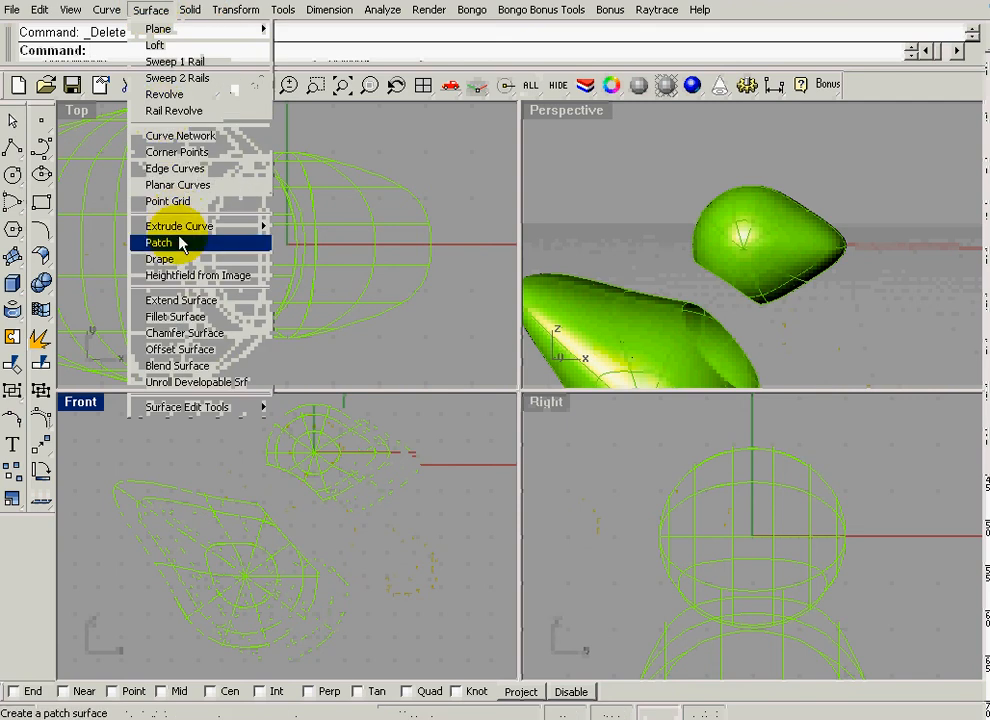
click(178, 365)
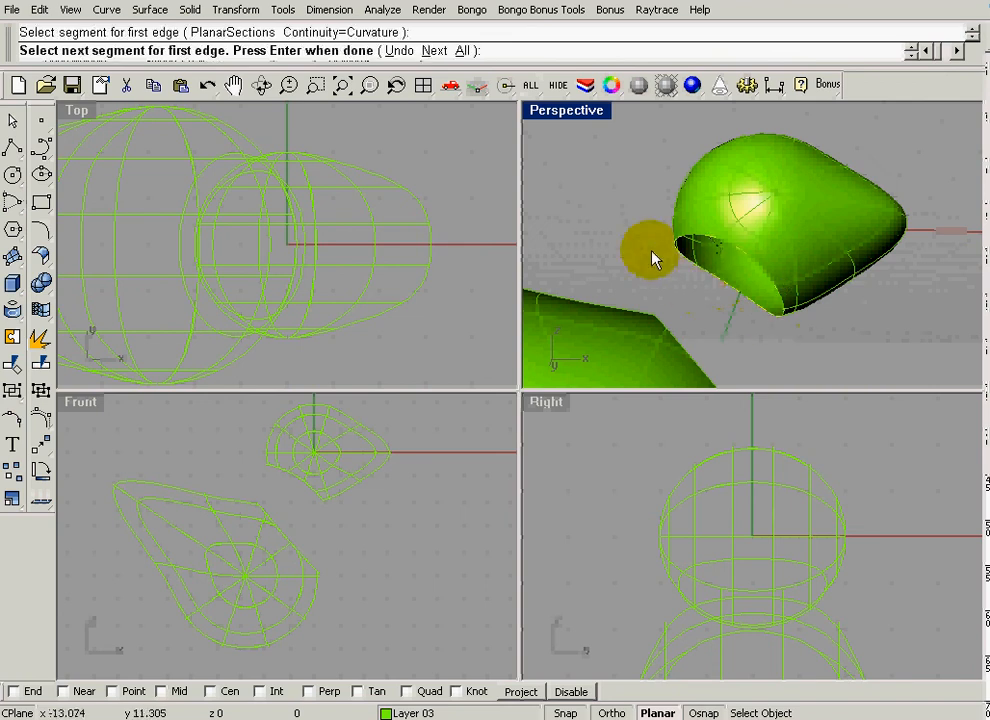
mouse_move(698, 283)
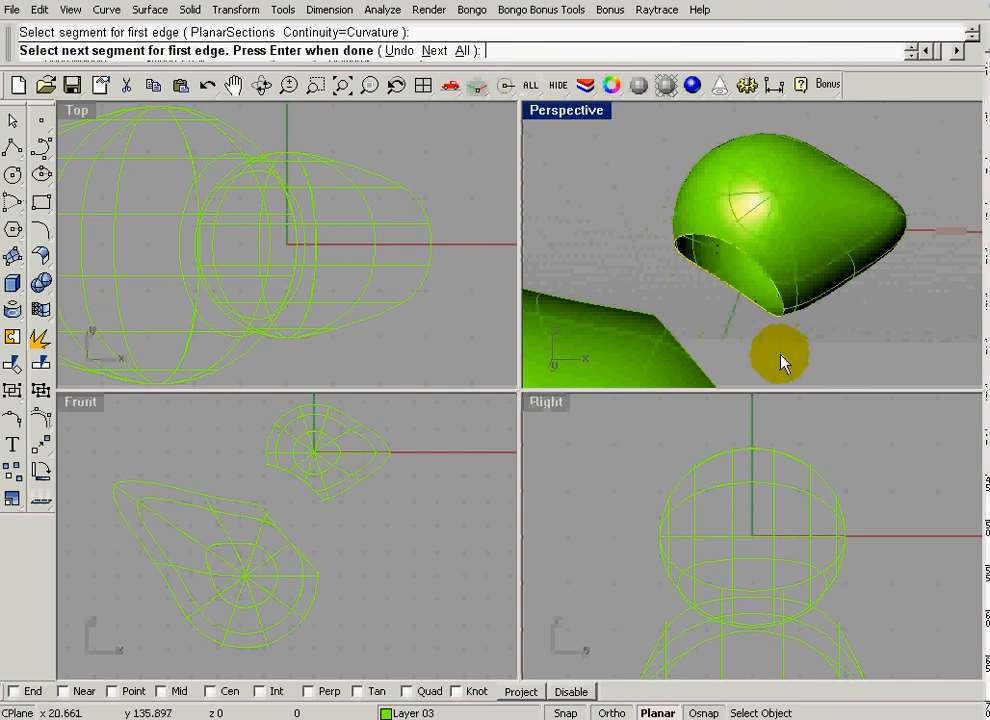
click(783, 363)
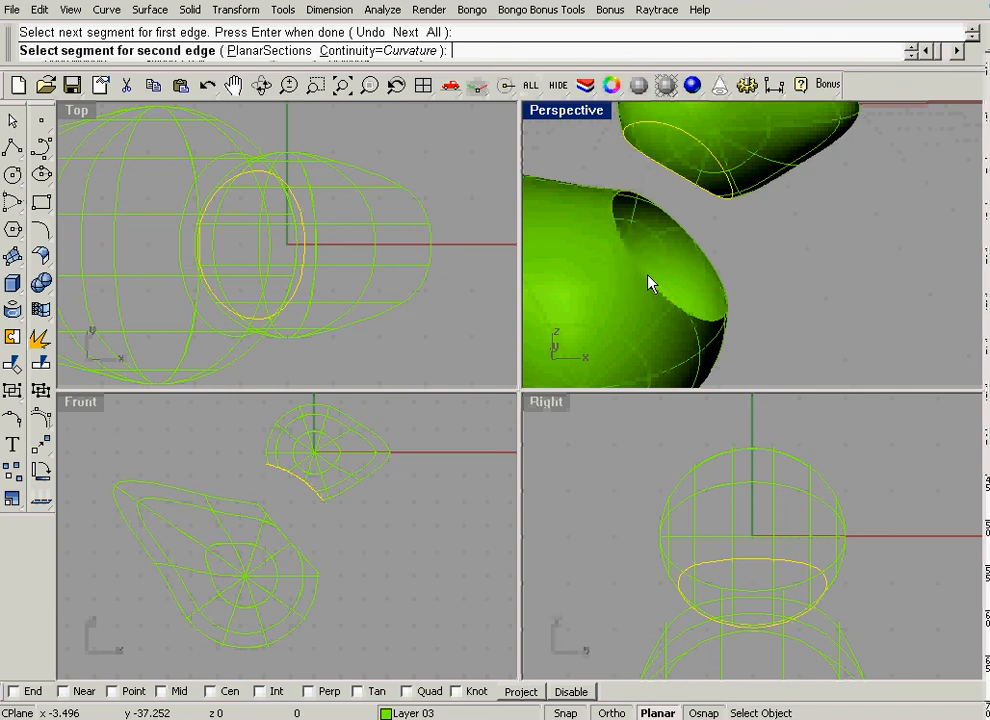
click(660, 190)
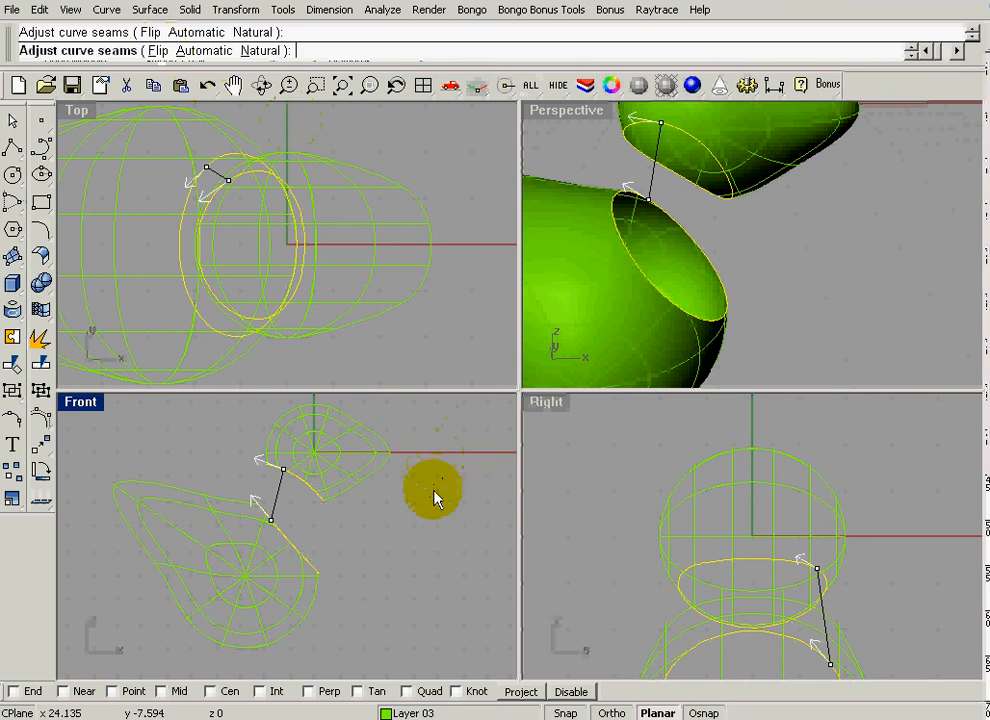
click(433, 490)
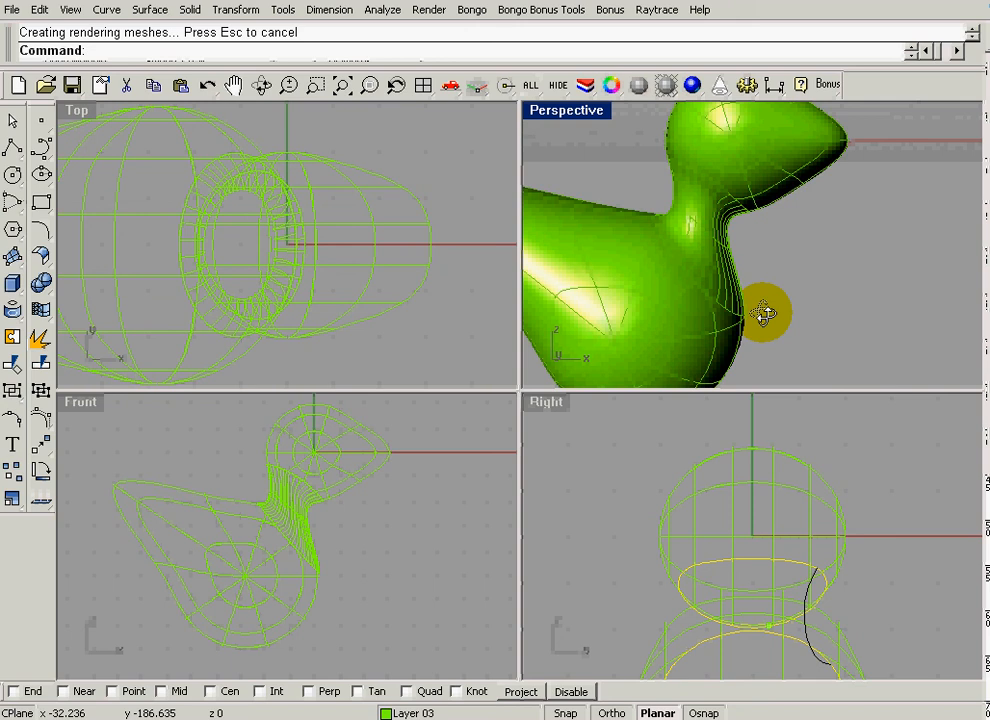
mouse_move(110, 73)
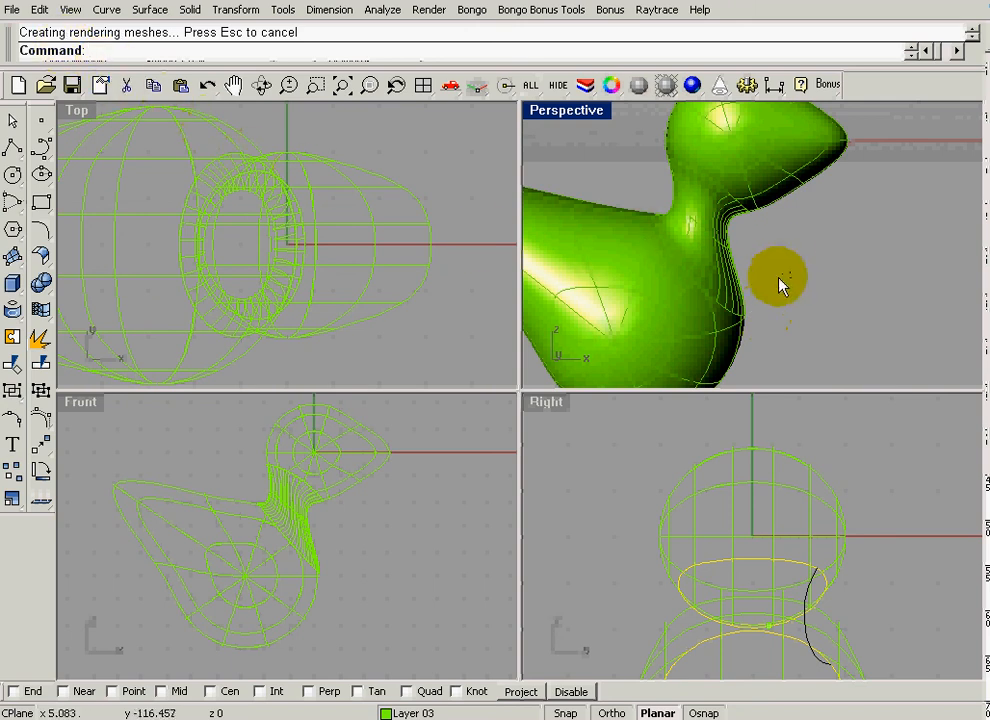
- Enlarge the Front view to show the blended neck and head close up
drag(780, 280, 820, 258)
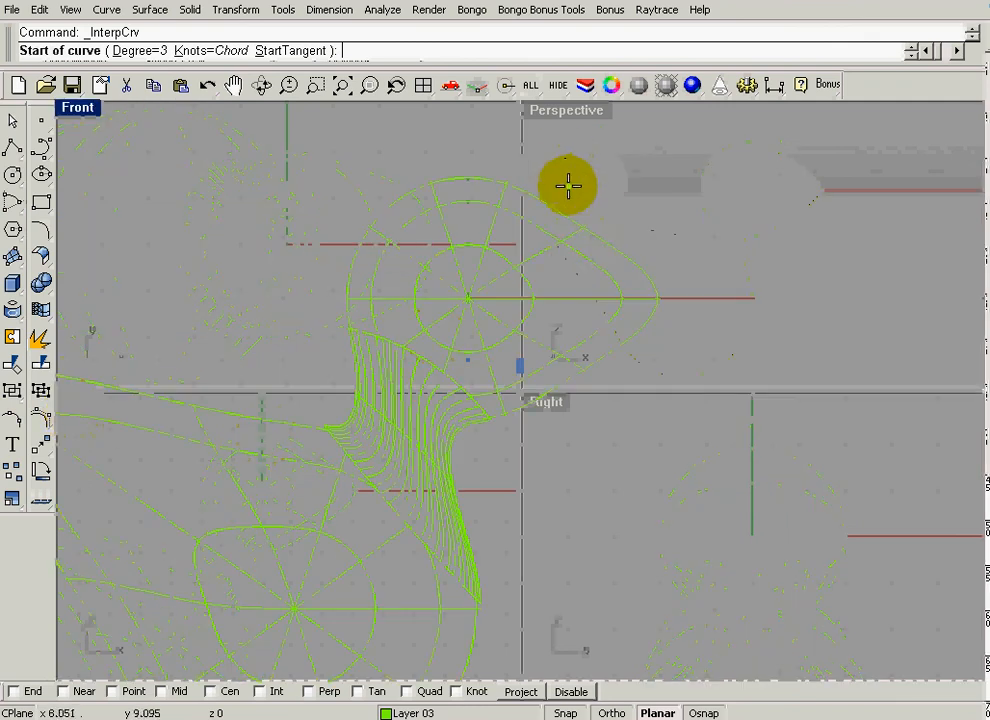
- Split the bill off the head with an interpolated curve and select the bill piece
click(568, 186)
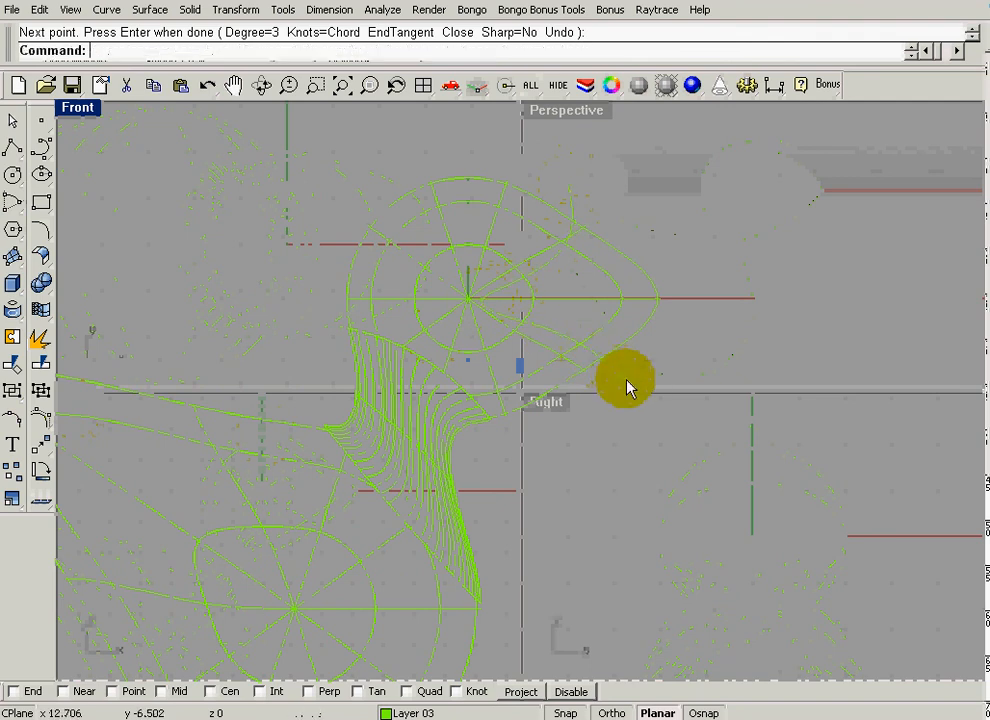
mouse_move(583, 222)
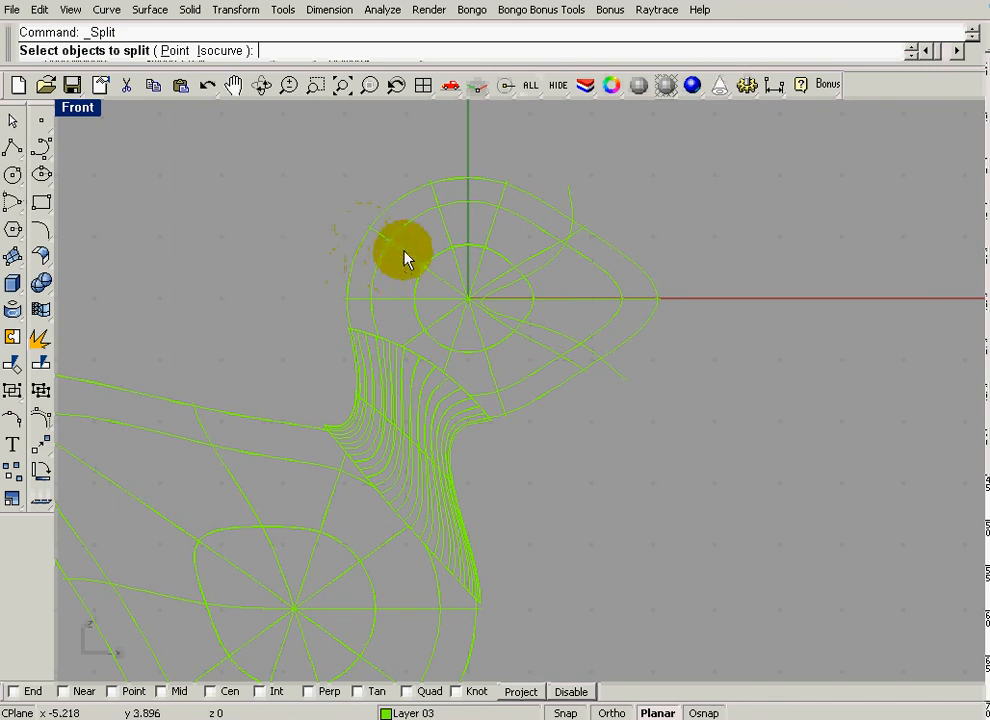
click(405, 258)
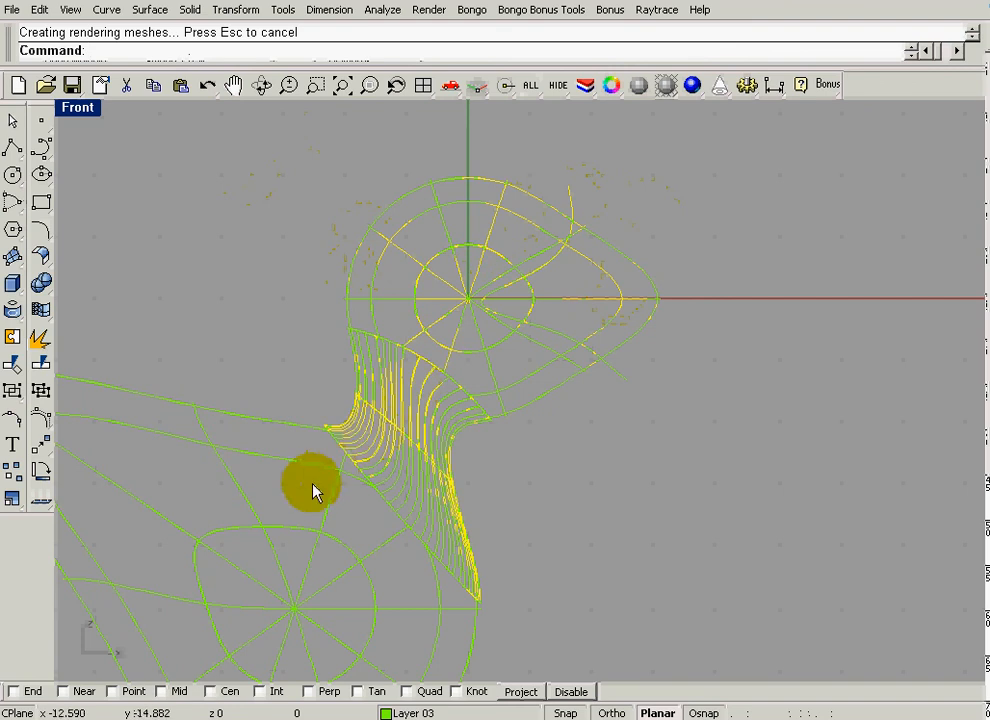
mouse_move(700, 242)
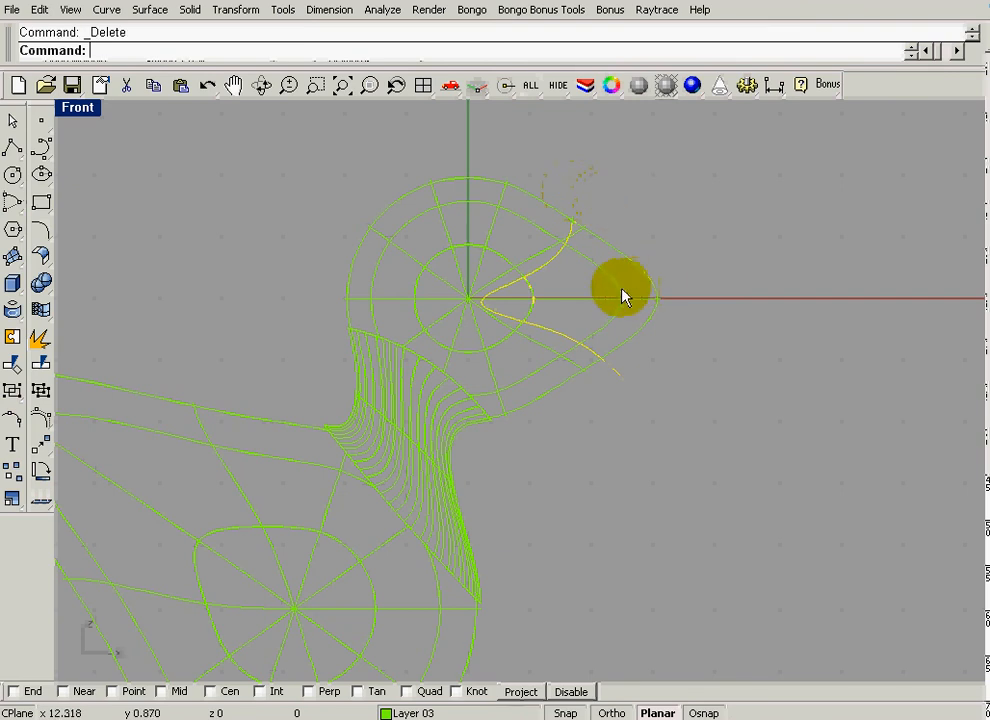
click(613, 86)
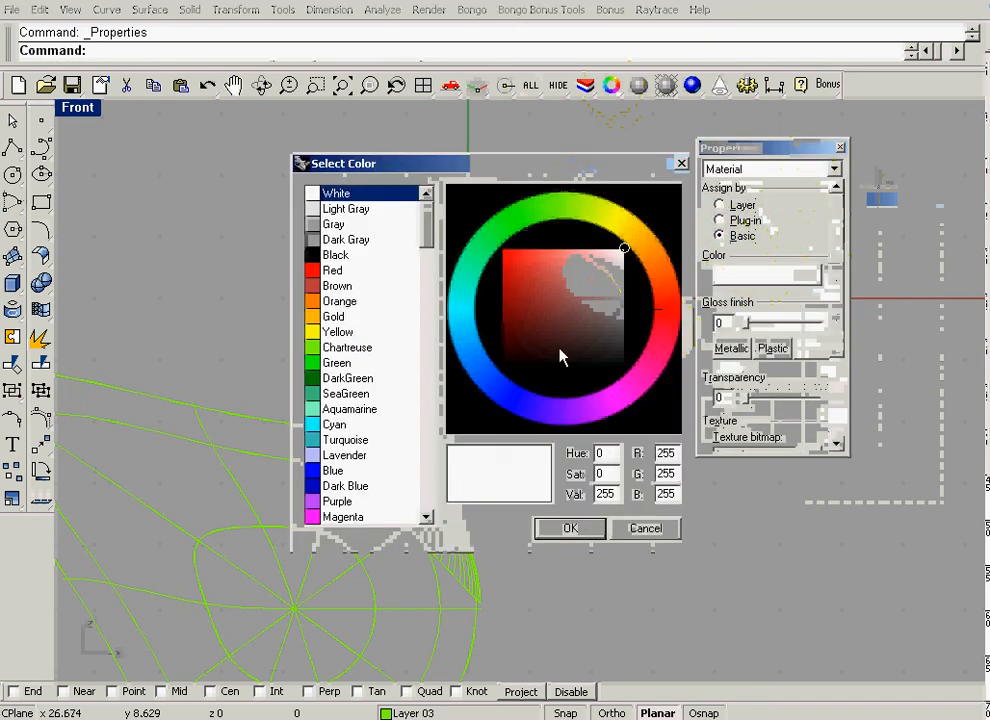
- Give the bill an orange basic material and the body a gold one
click(340, 301)
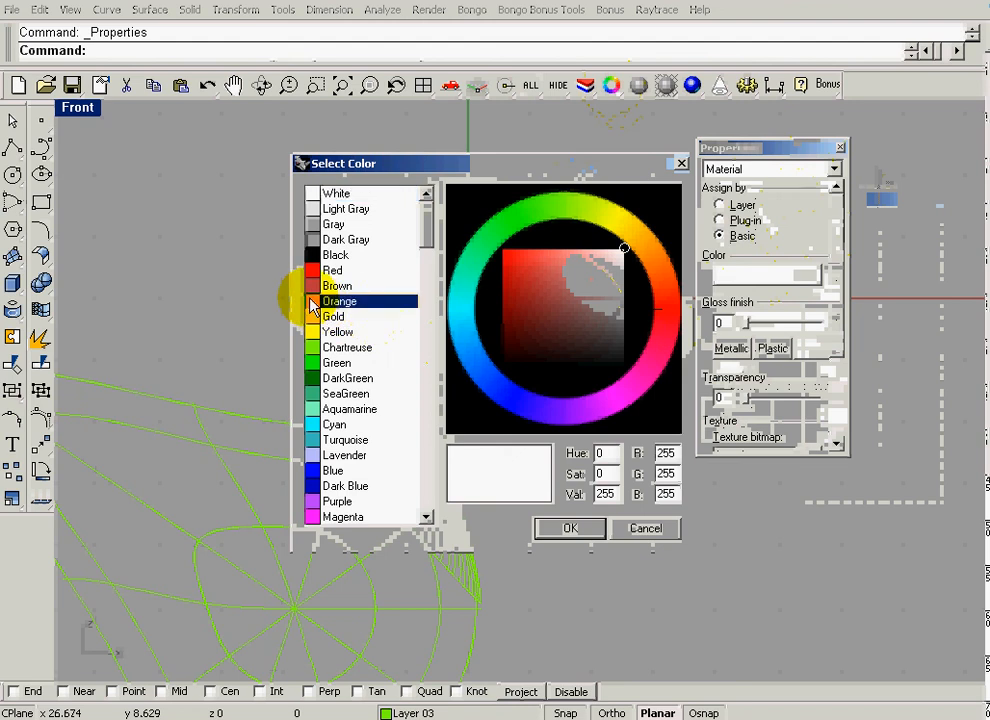
click(570, 528)
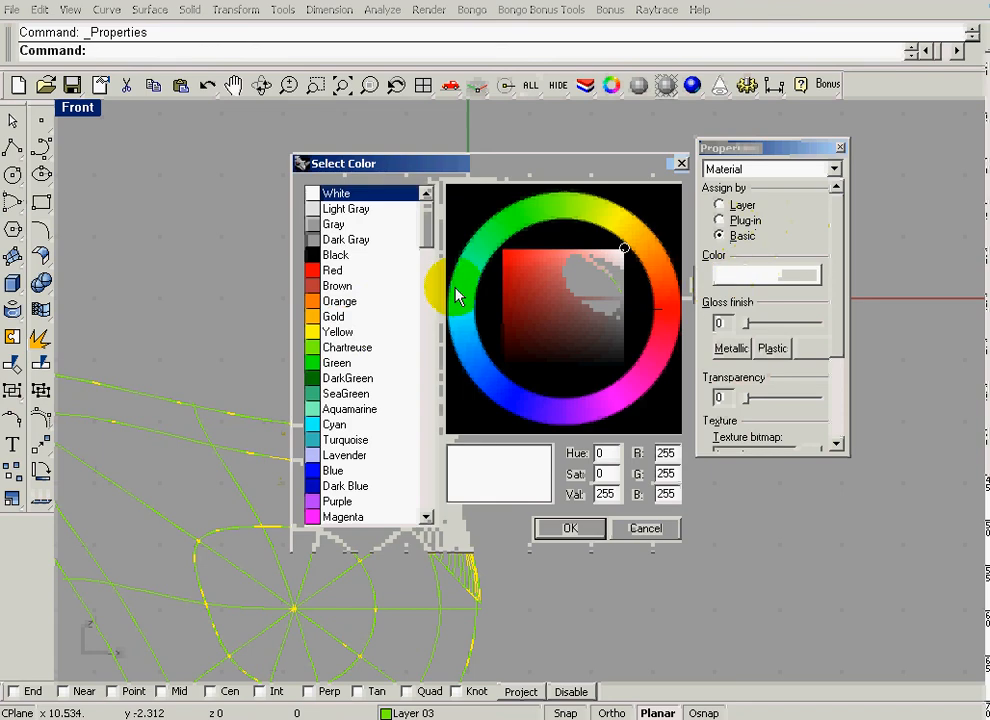
click(338, 331)
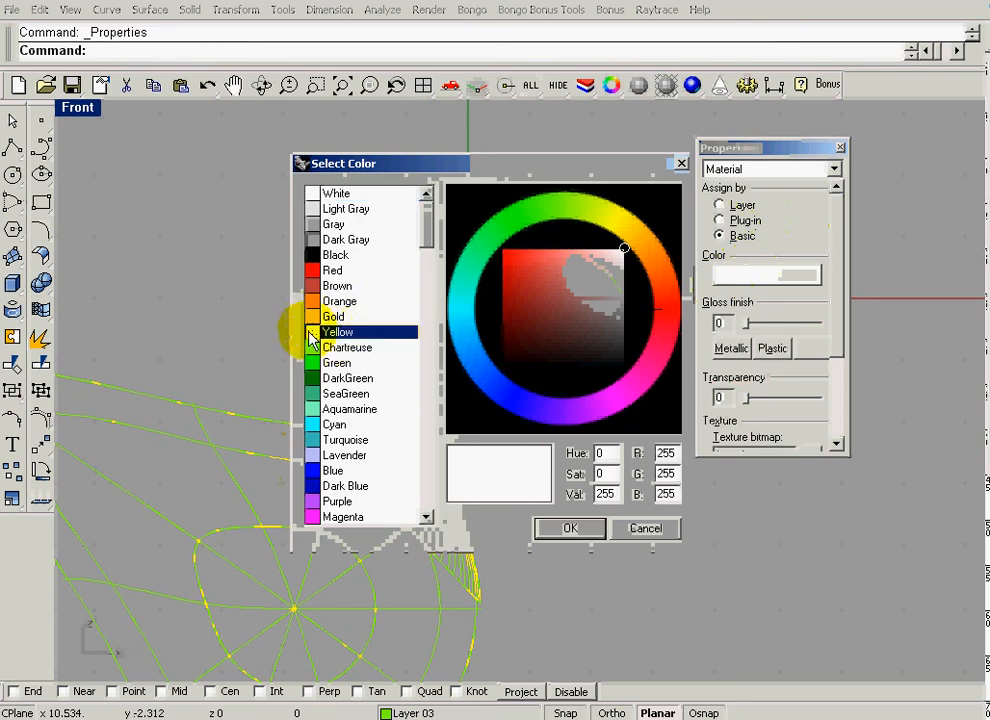
click(333, 316)
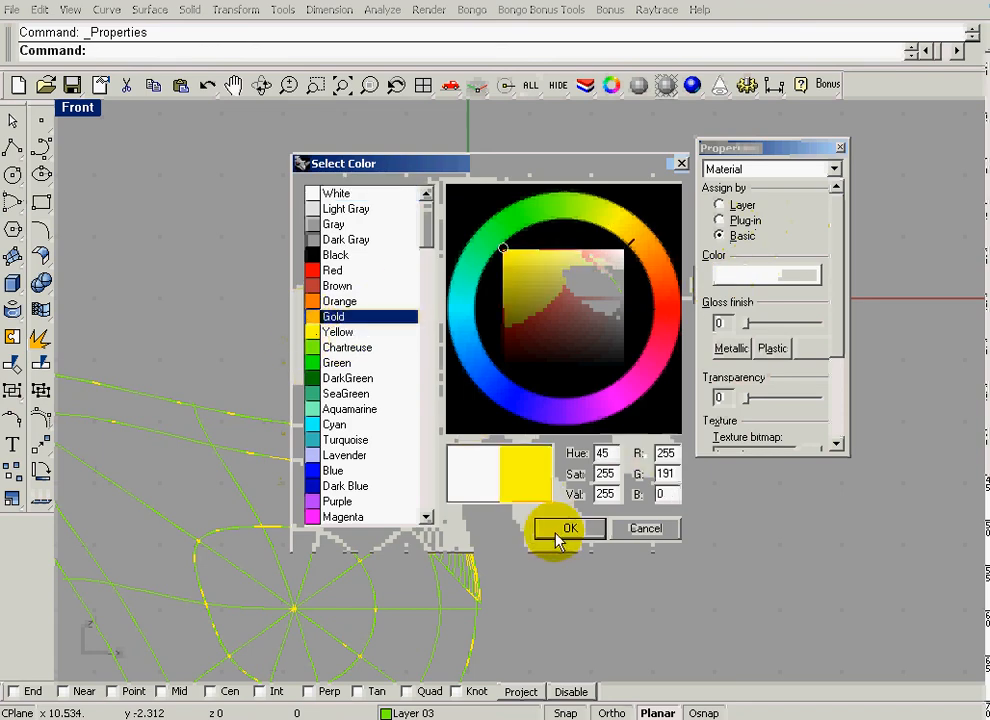
click(570, 528)
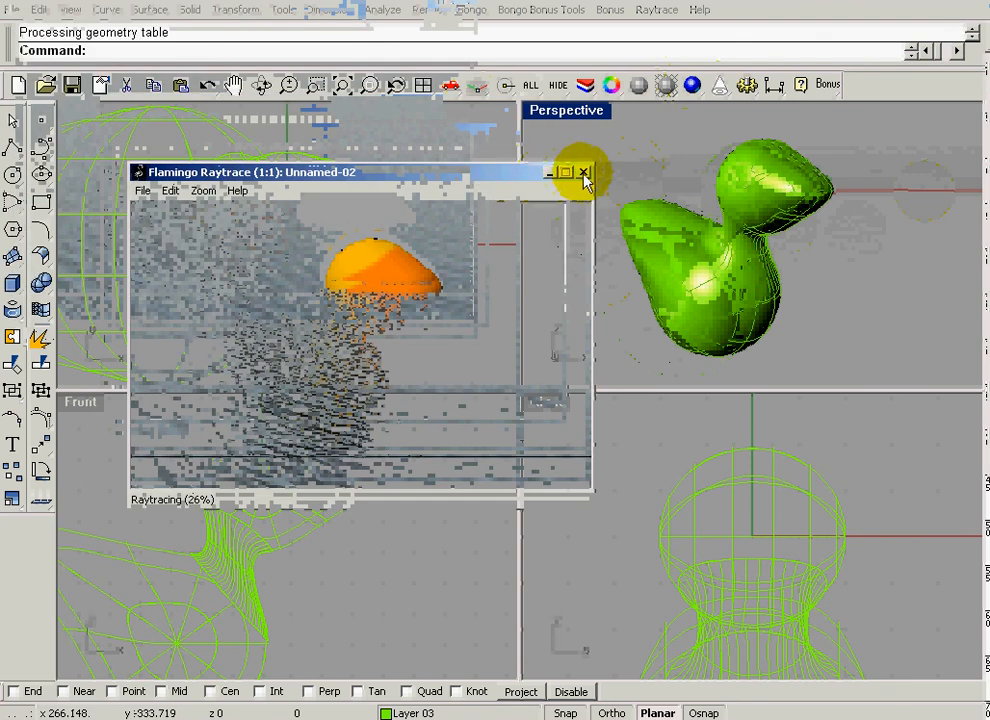
mouse_move(585, 180)
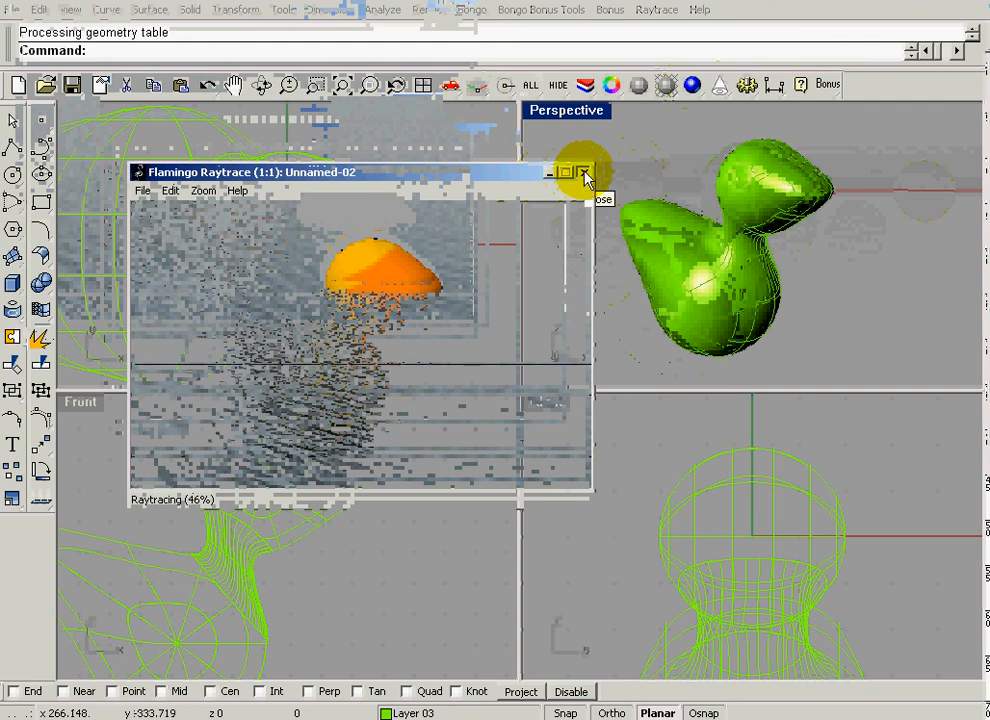
- Close the finished Flamingo raytrace window of the duck
click(585, 172)
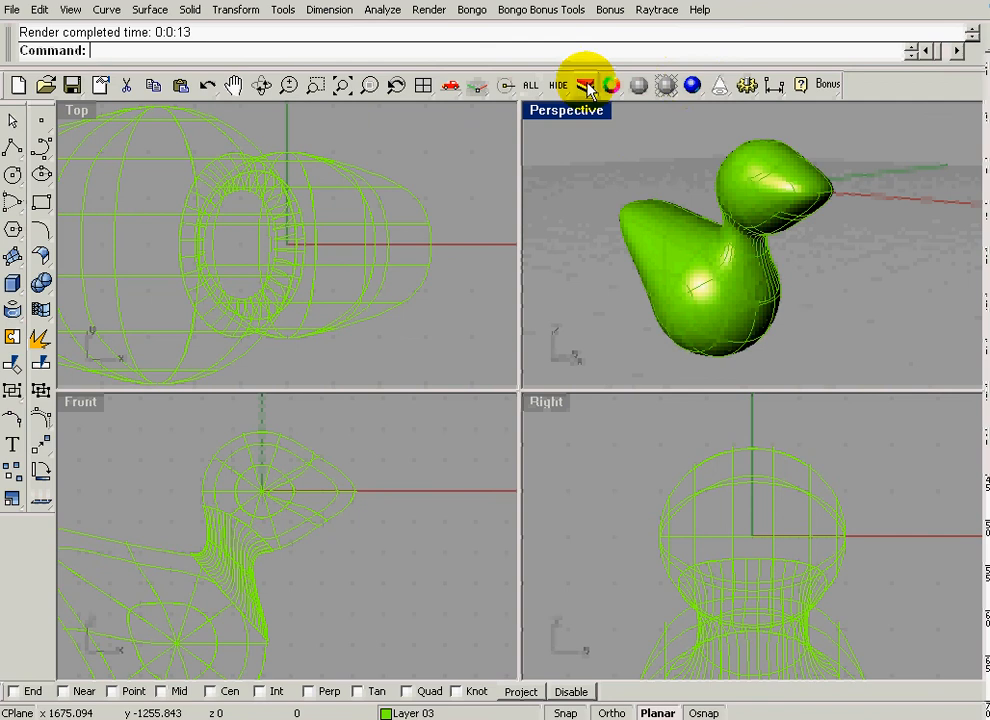
- Set a solid-colour Flamingo environment with no ground plane, then raytrace the duck again
click(585, 84)
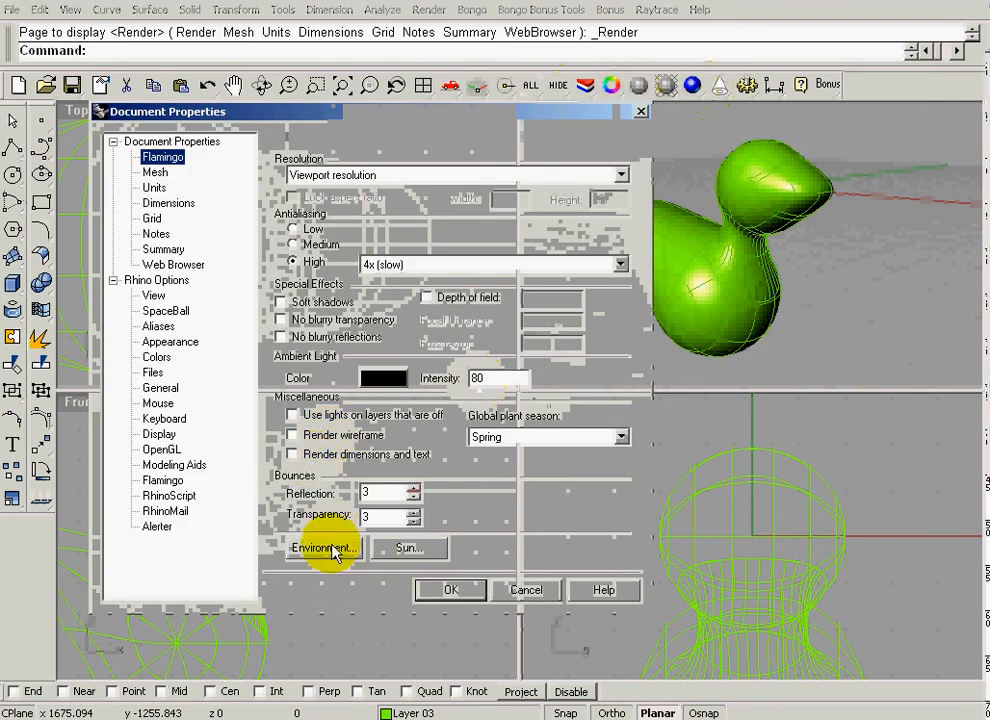
click(323, 548)
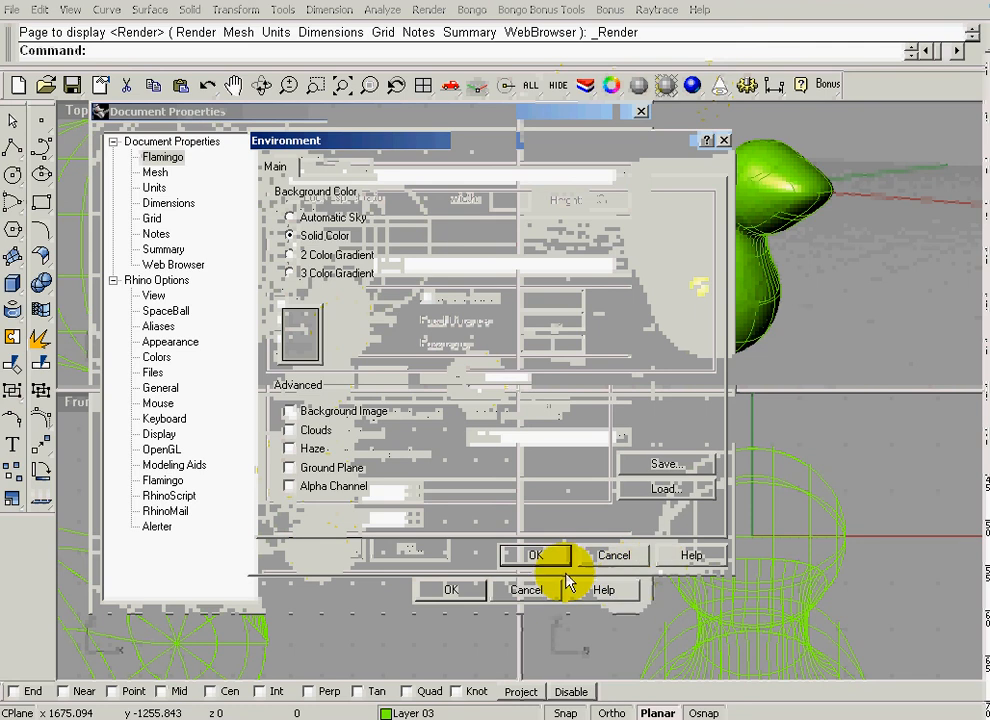
click(535, 555)
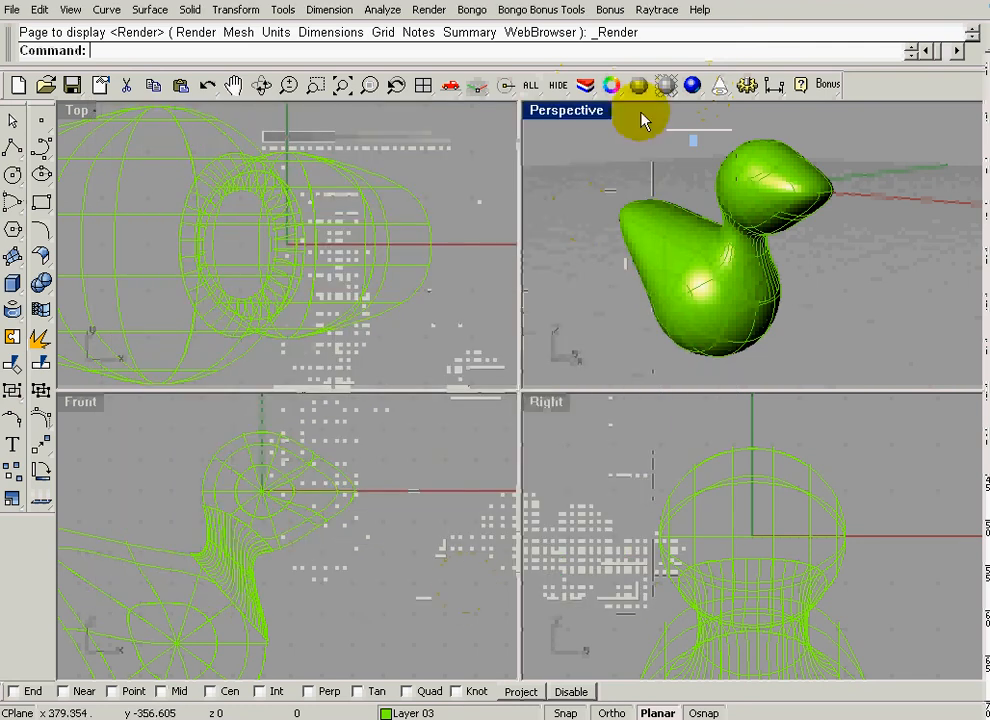
click(637, 85)
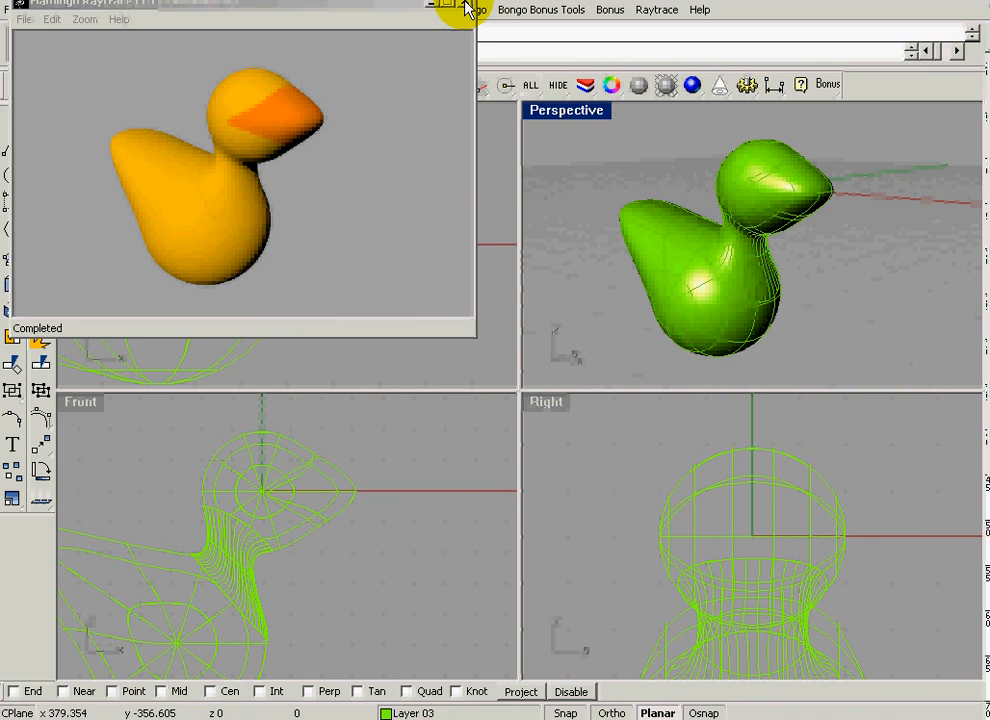
mouse_move(468, 12)
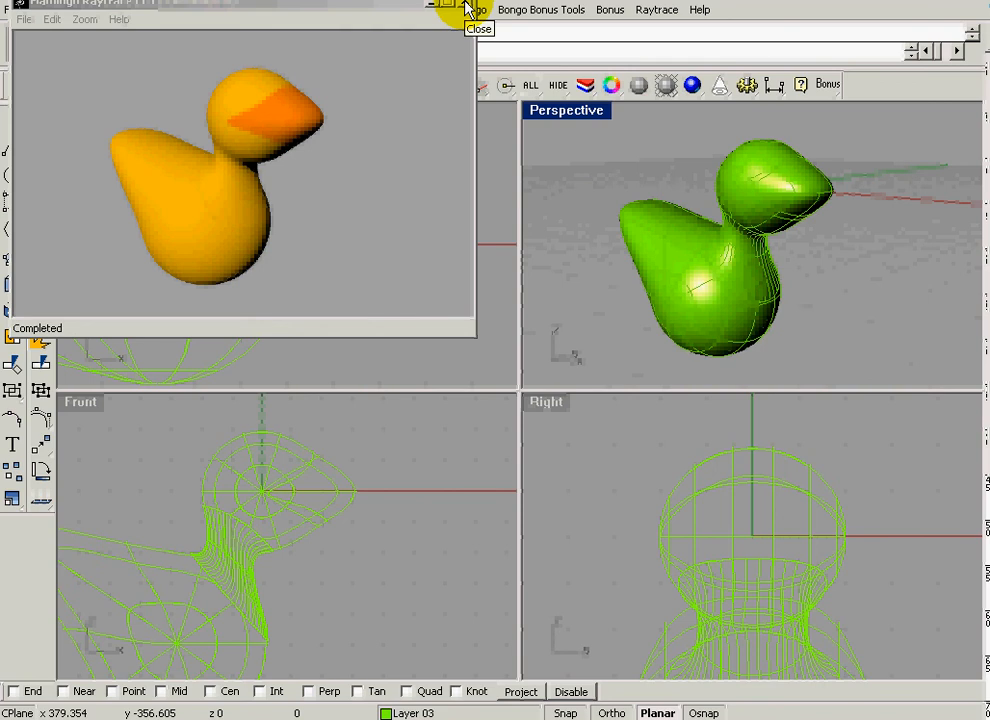